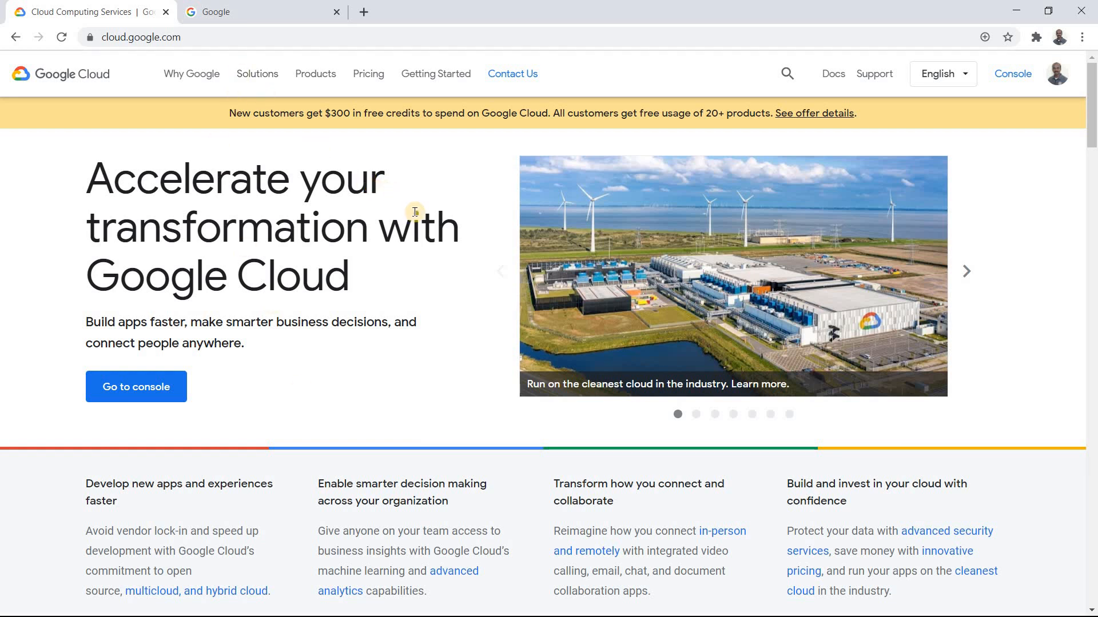
mouse_move(453, 215)
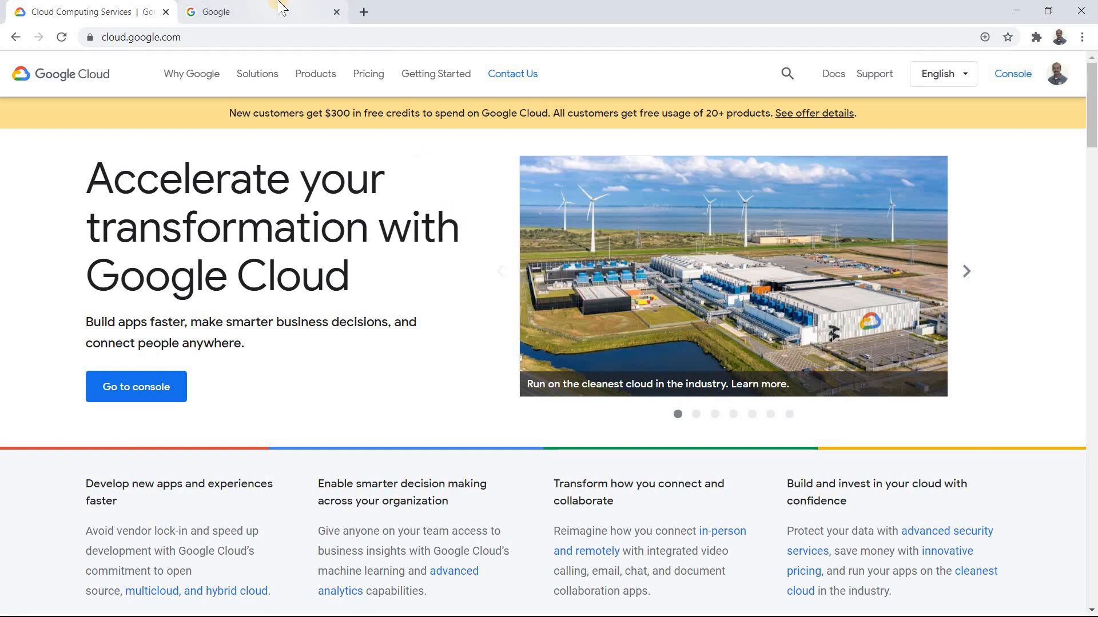
Switch from the Google Cloud tab to the Google search tab
click(259, 12)
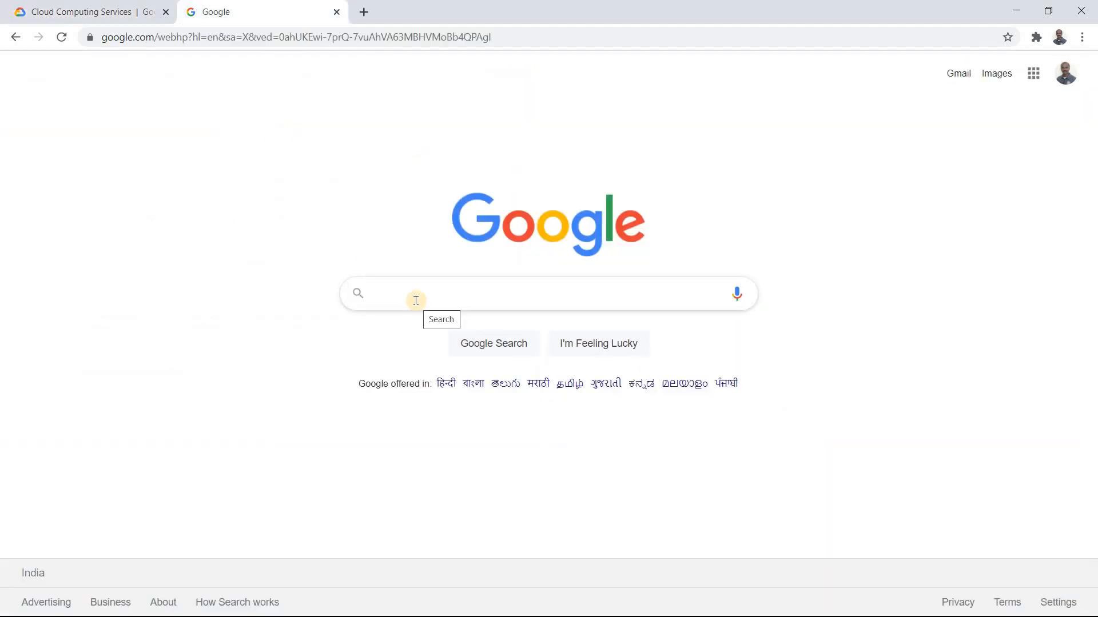
Search Google for 'ssd vs hdd encryption gcp' and scroll through the results
click(416, 293)
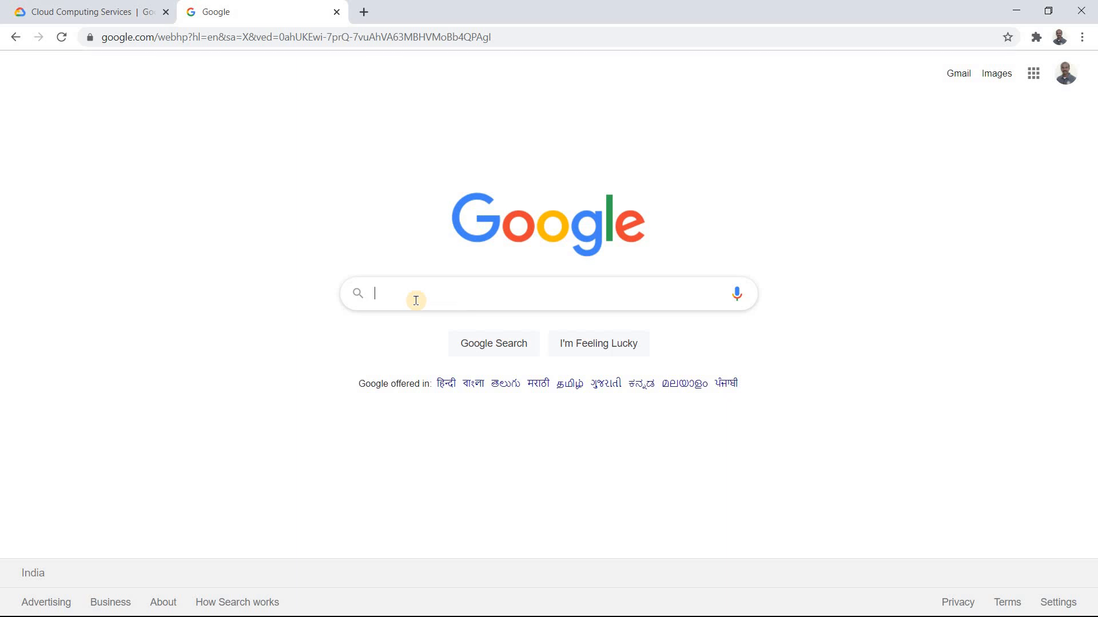
text(ssd h)
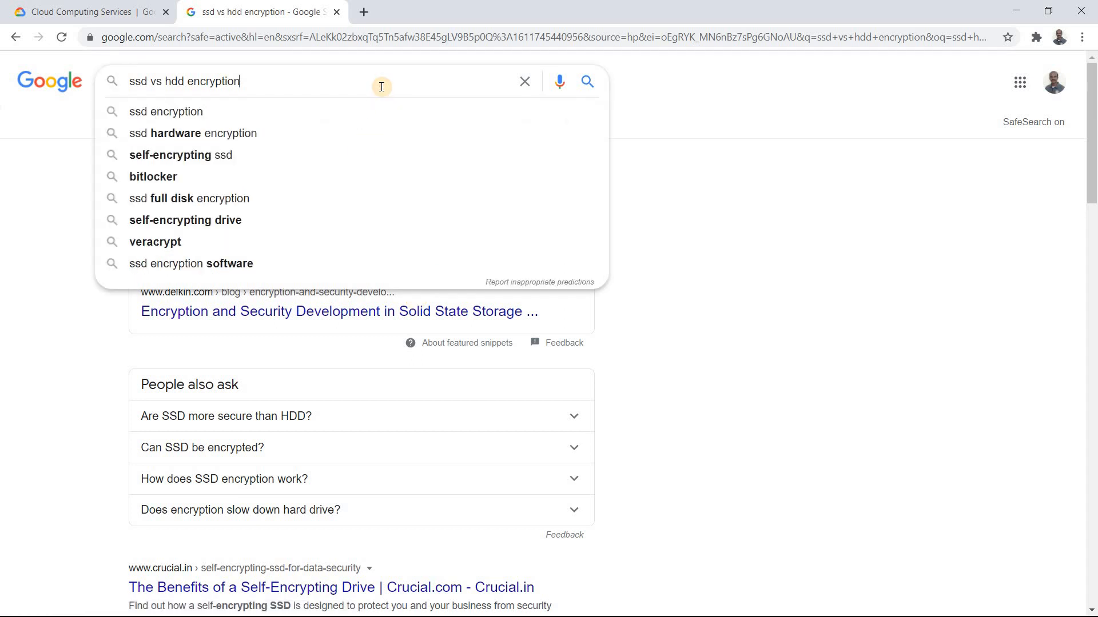
text(gcp)
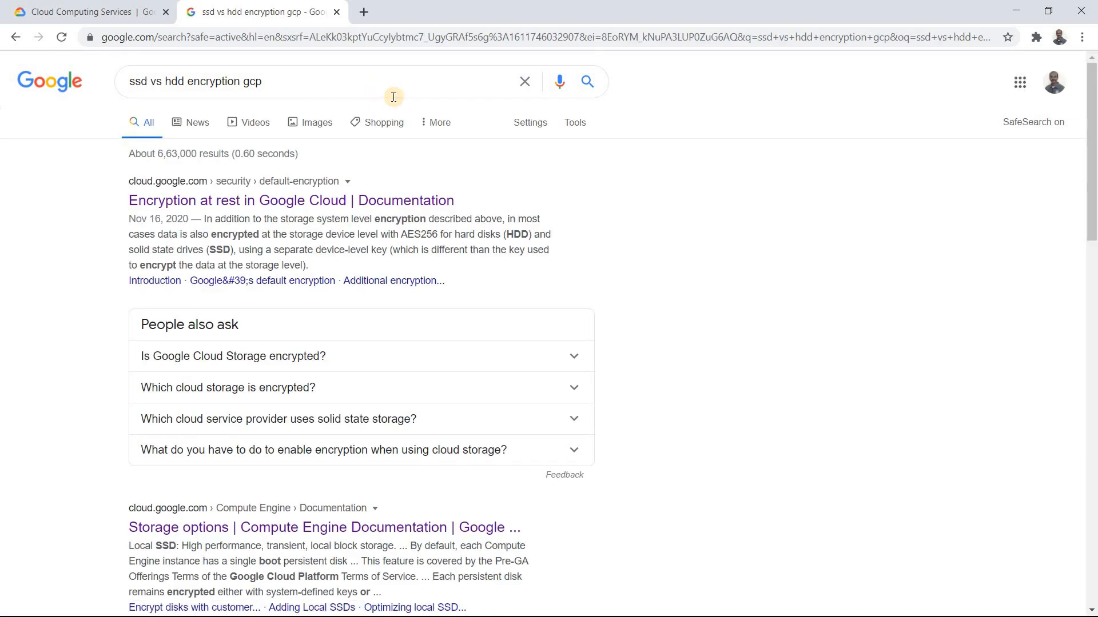
scroll(down, 3)
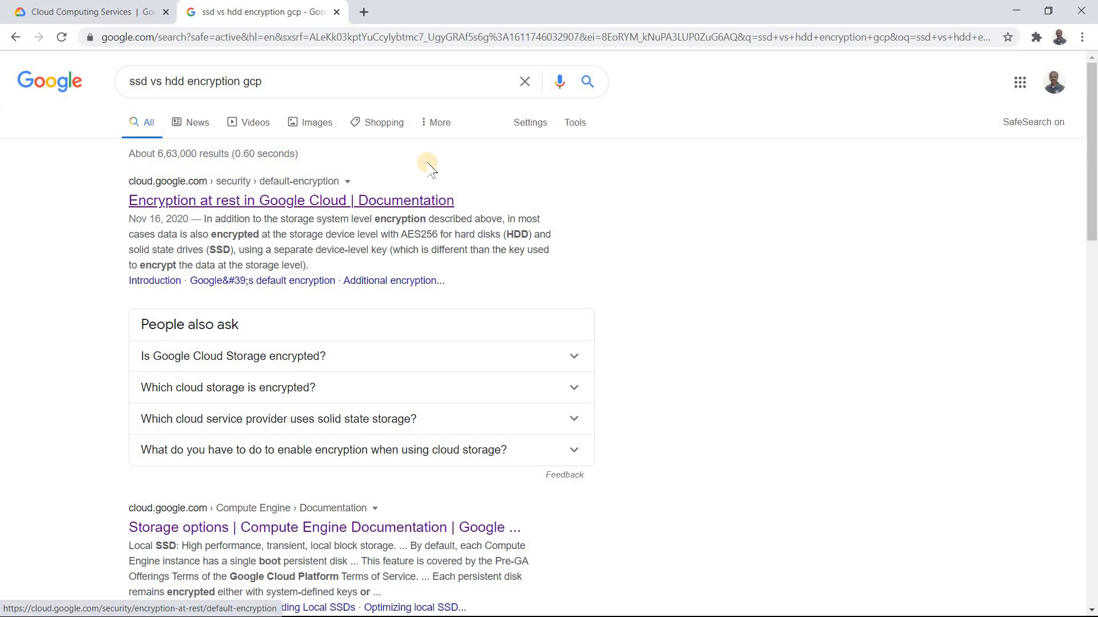
scroll(down, 3)
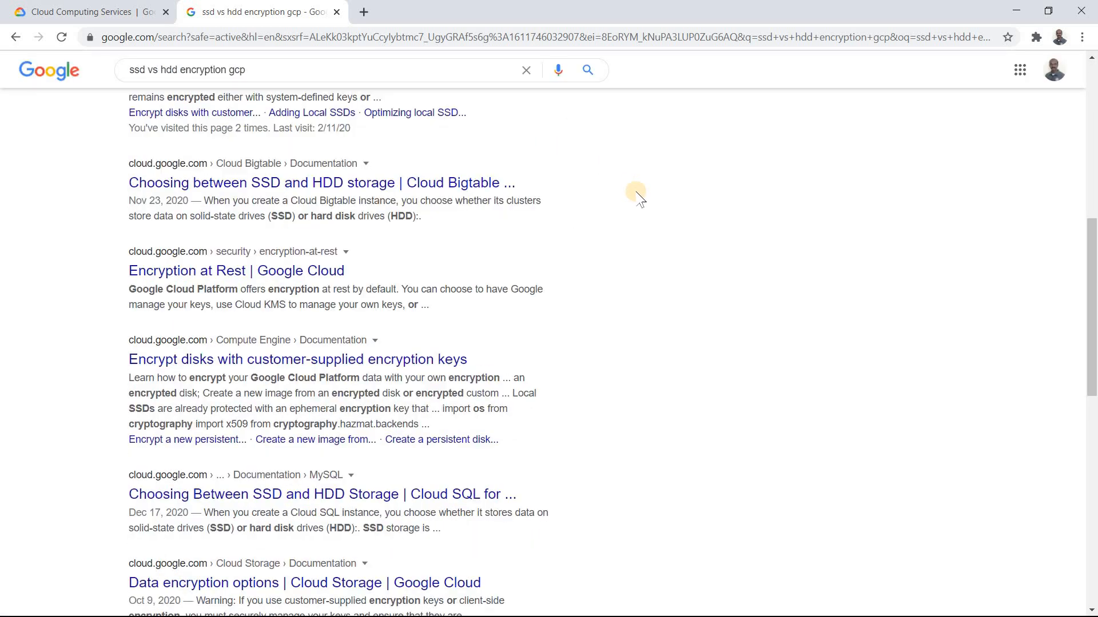
scroll(down, 3)
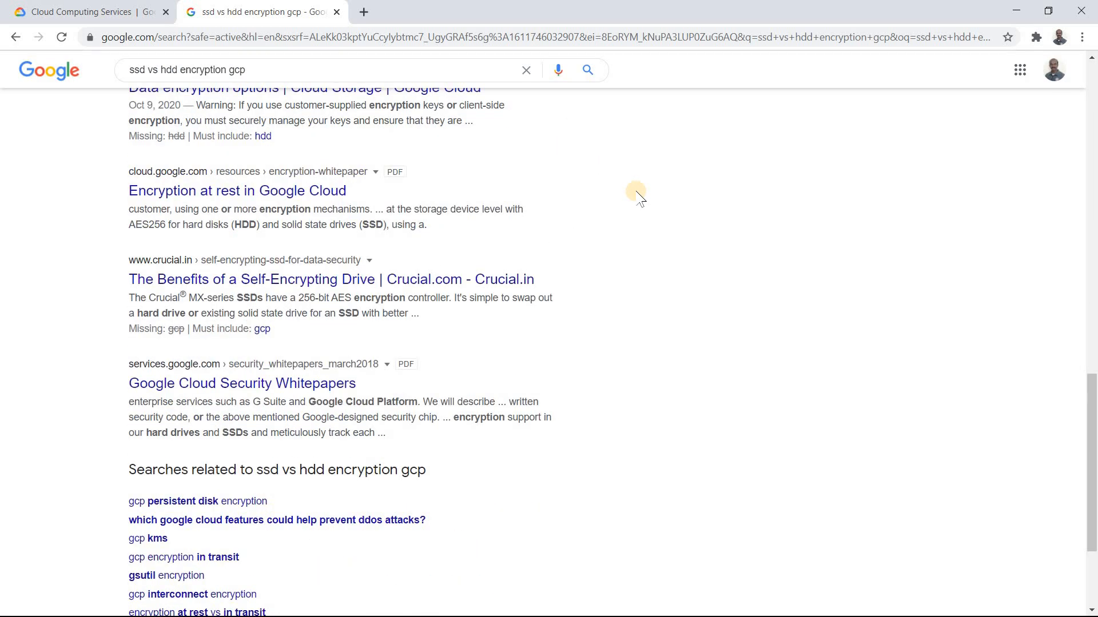
mouse_move(160, 266)
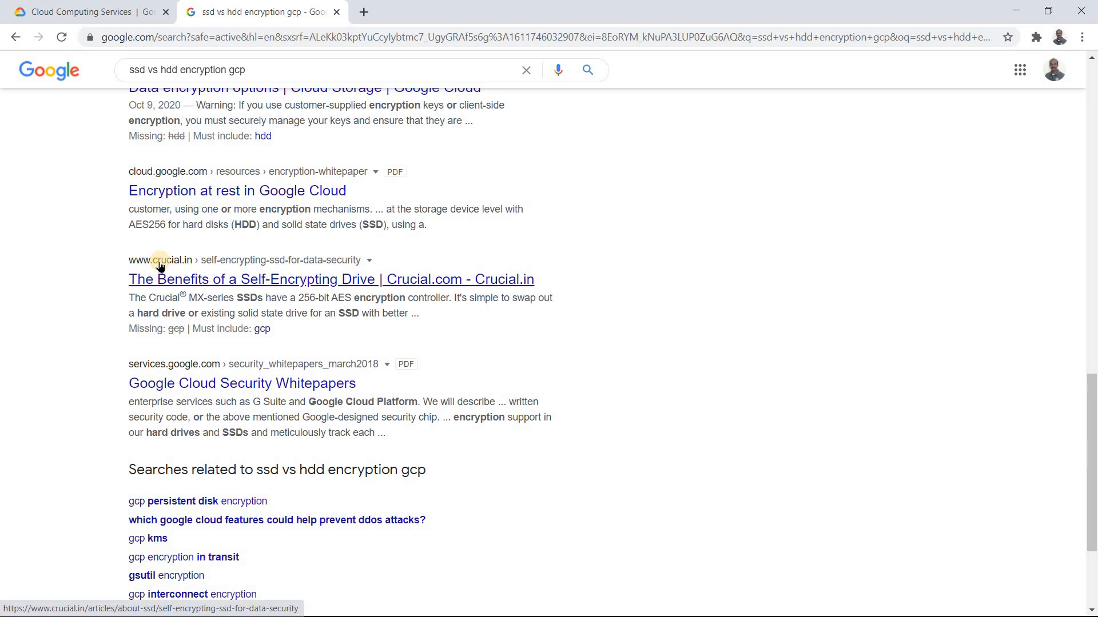
mouse_move(413, 274)
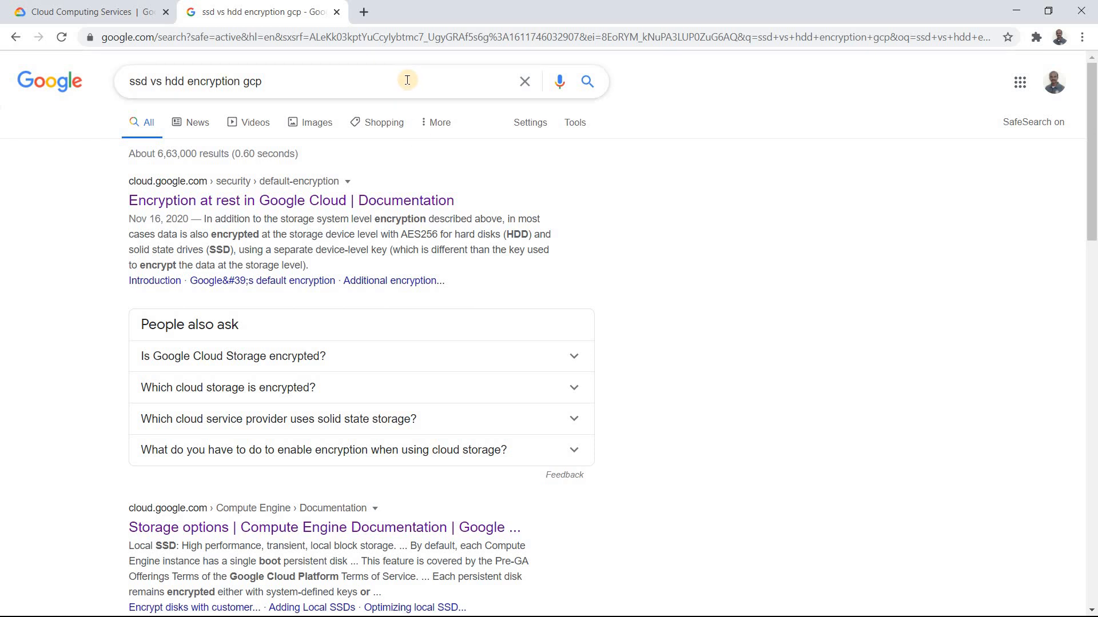
Restrict the query to site:cloud.google.com and rerun the SSD vs HDD encryption search
click(82, 12)
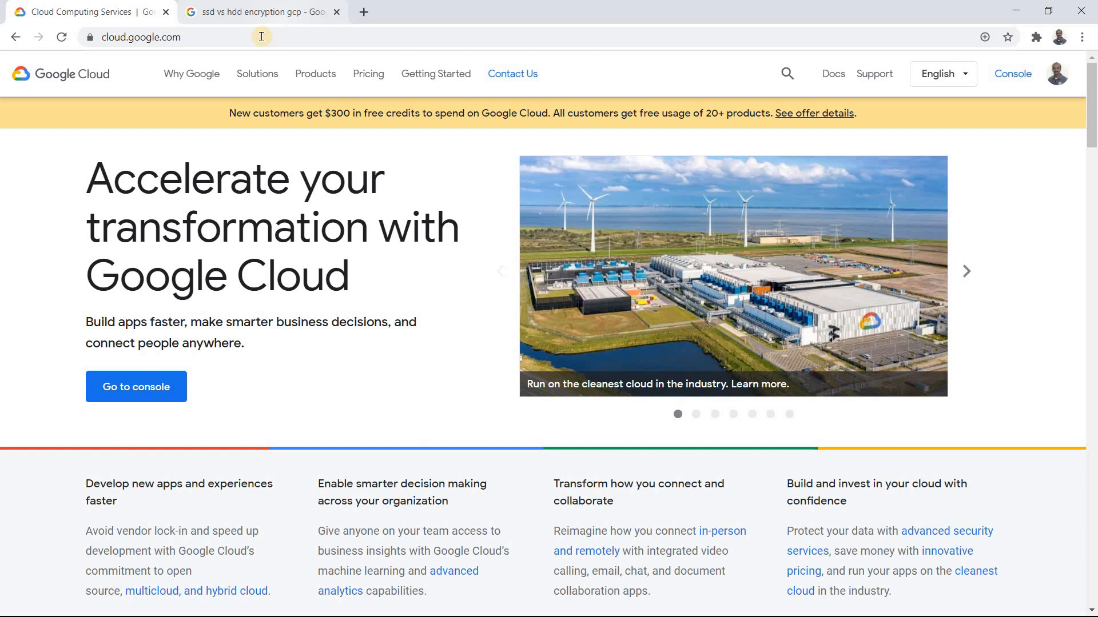
click(140, 36)
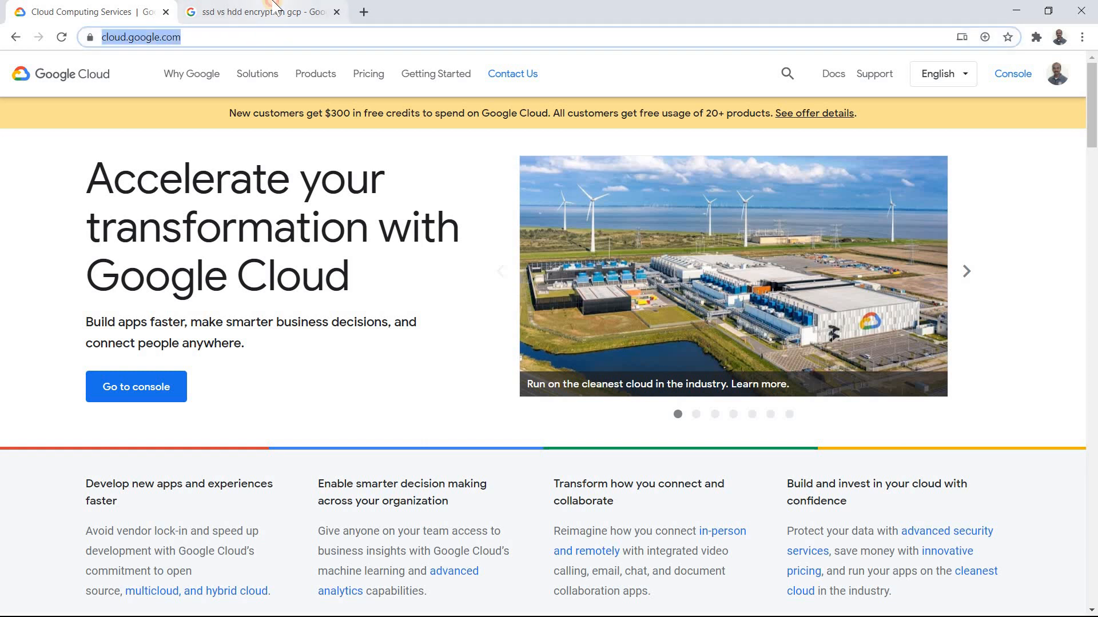
click(259, 12)
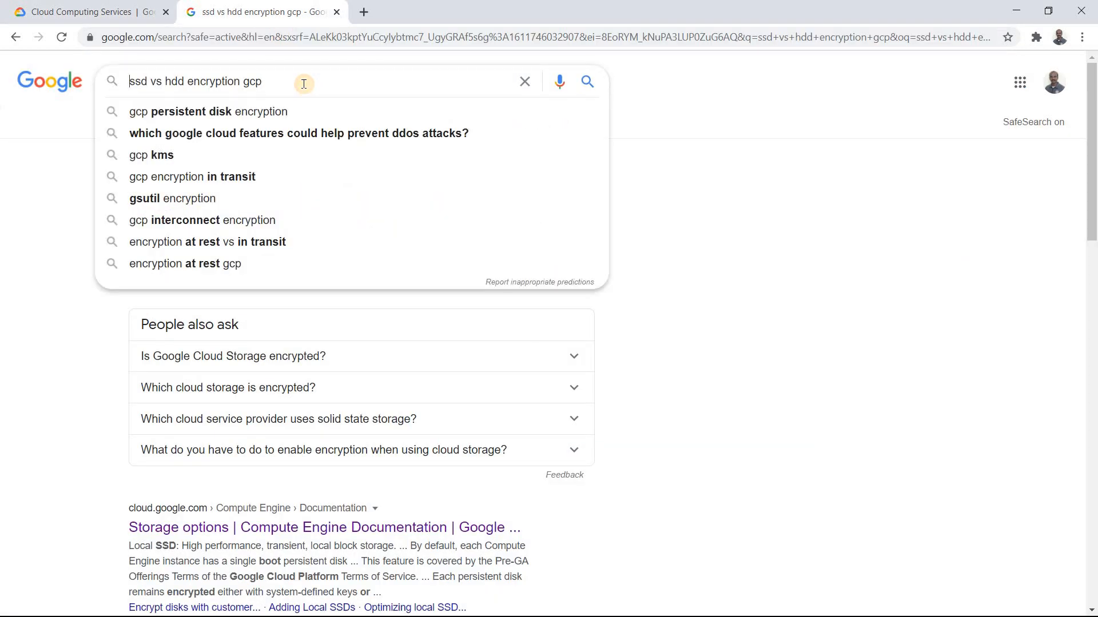
text(s)
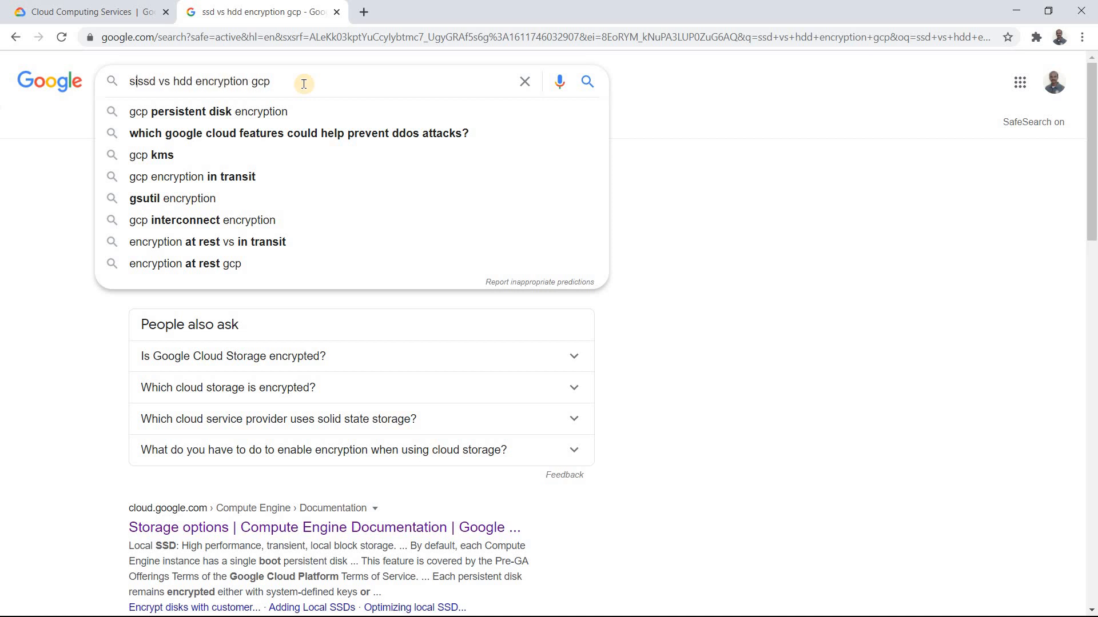
text(ite:https://cloud.google.com/)
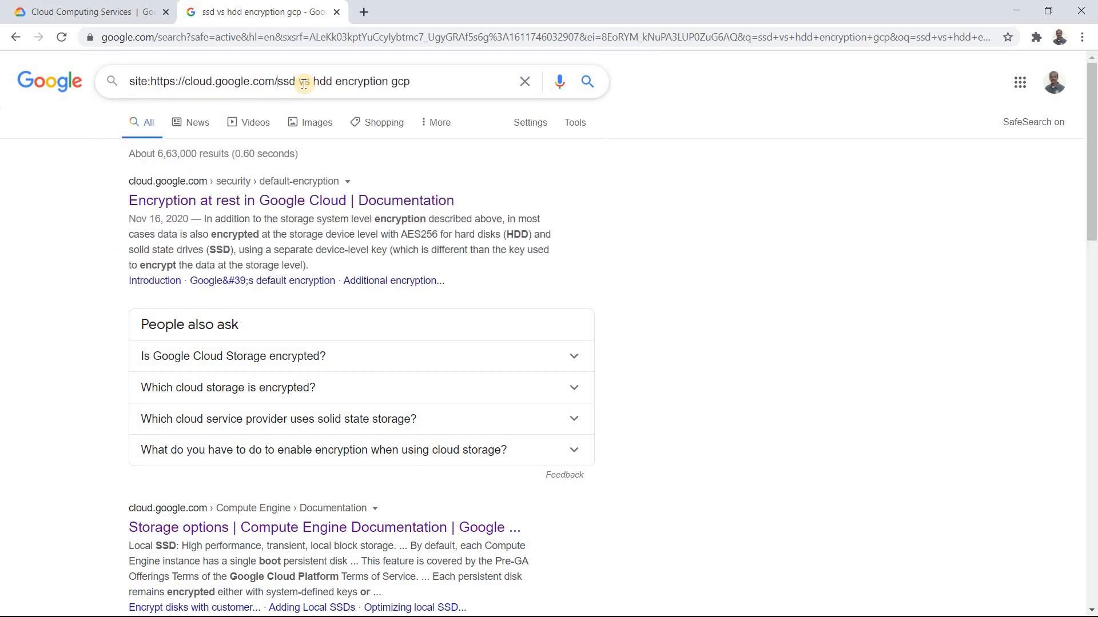
key(Backspace)
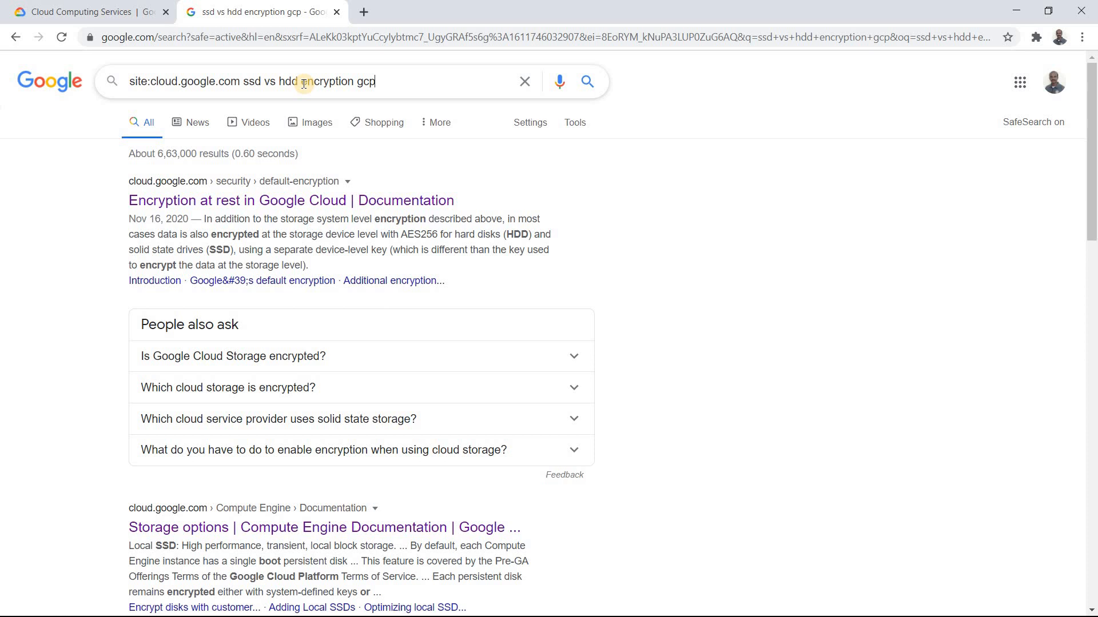
key(Backspace)
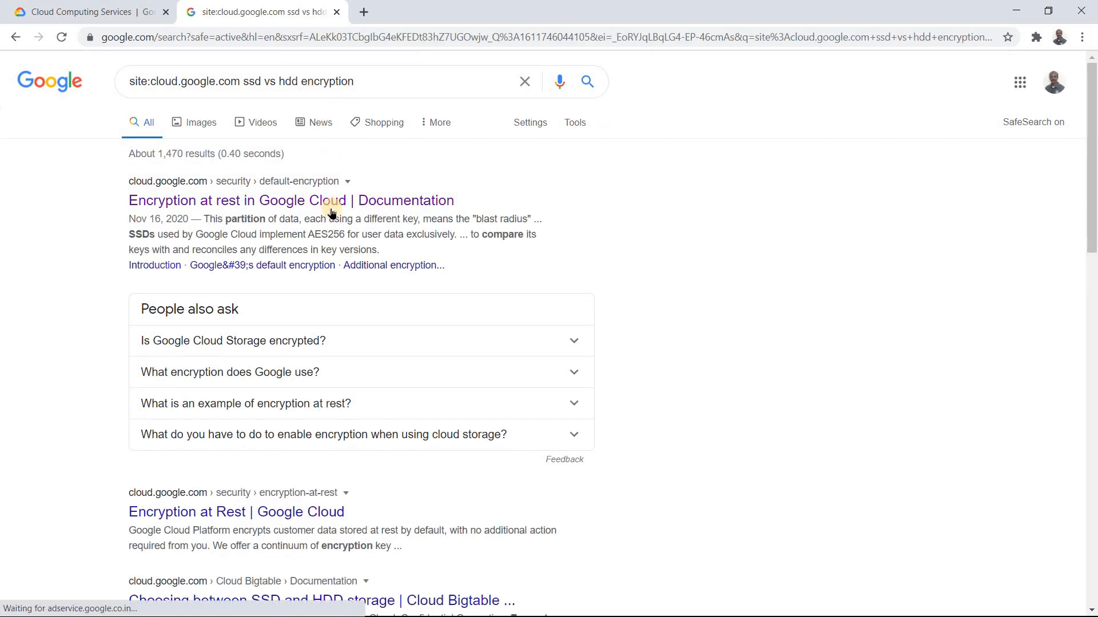
View page 2 of the site-restricted results, then return to the Google Cloud tab
scroll(down, 3)
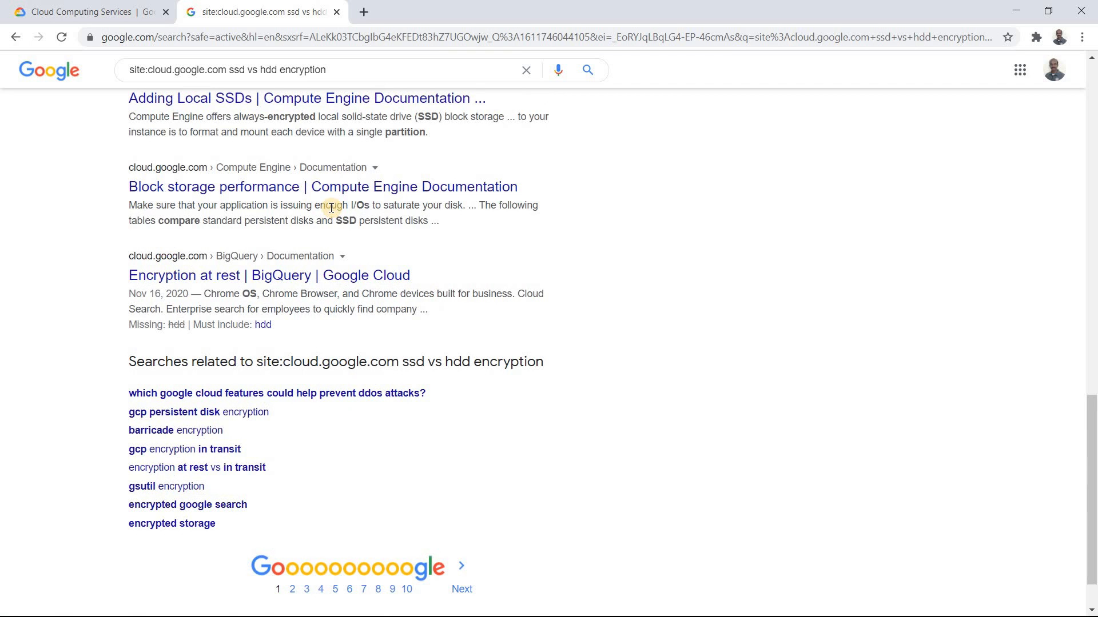
click(461, 589)
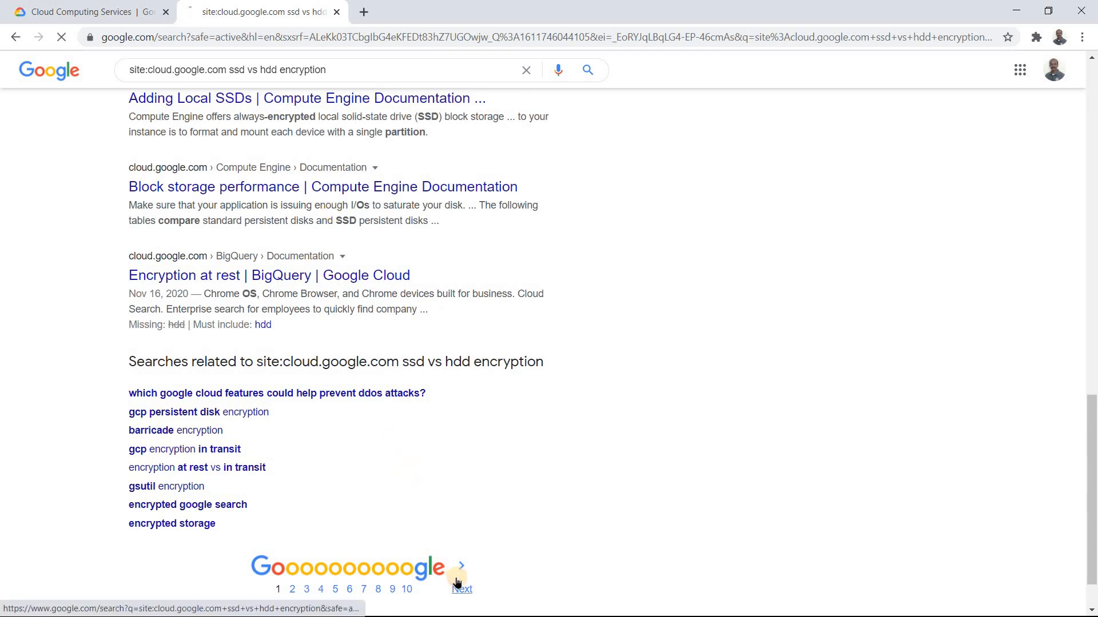
click(462, 589)
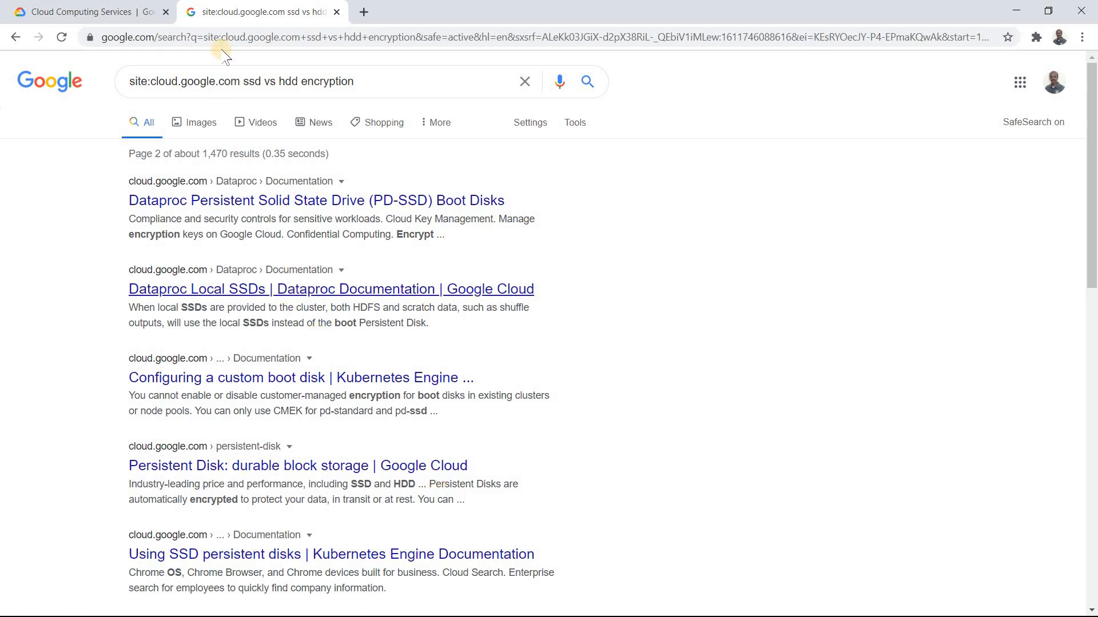
double_click(184, 82)
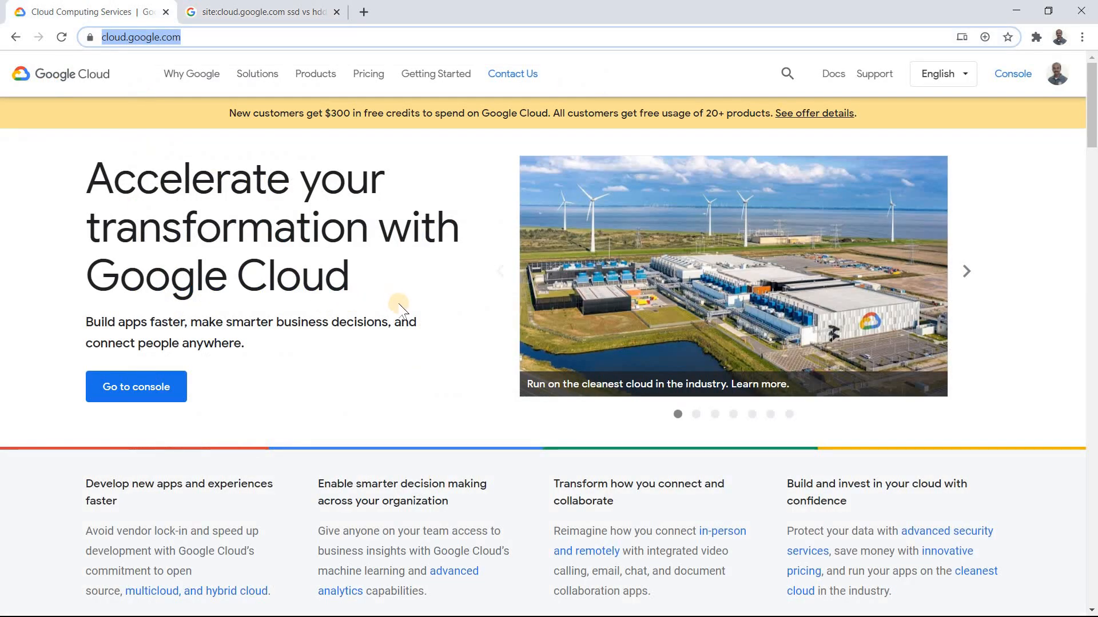
mouse_move(252, 144)
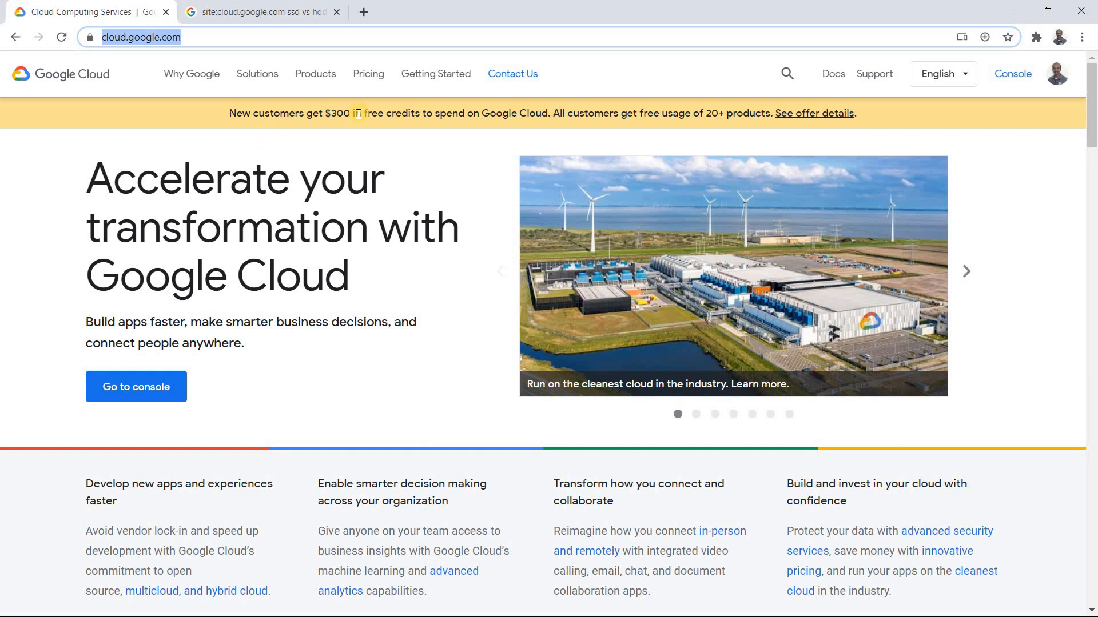
mouse_move(360, 116)
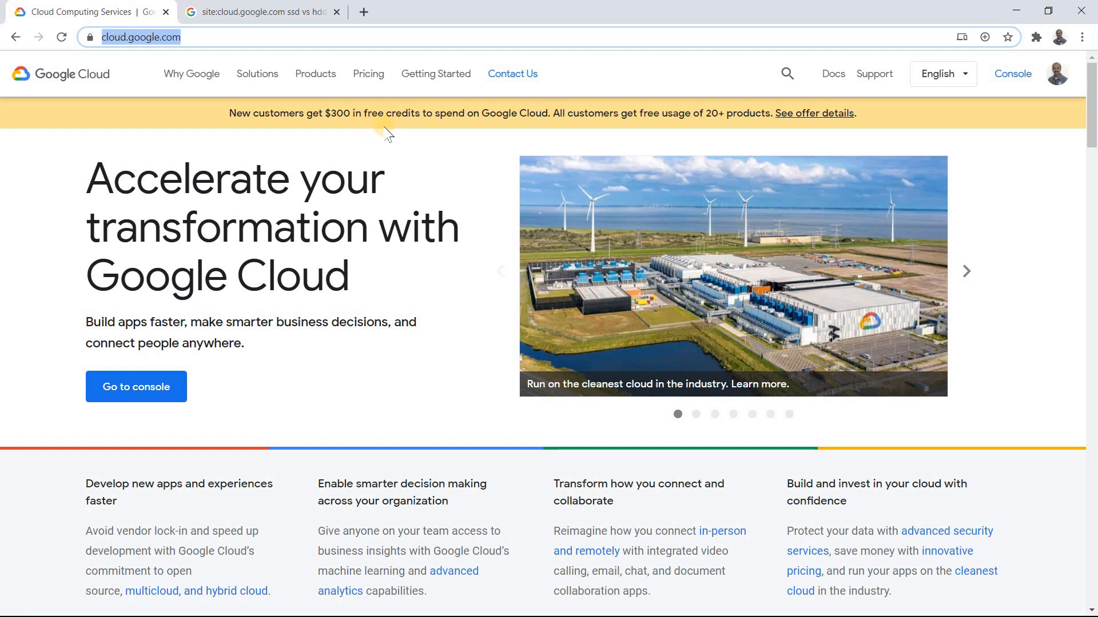
mouse_move(387, 155)
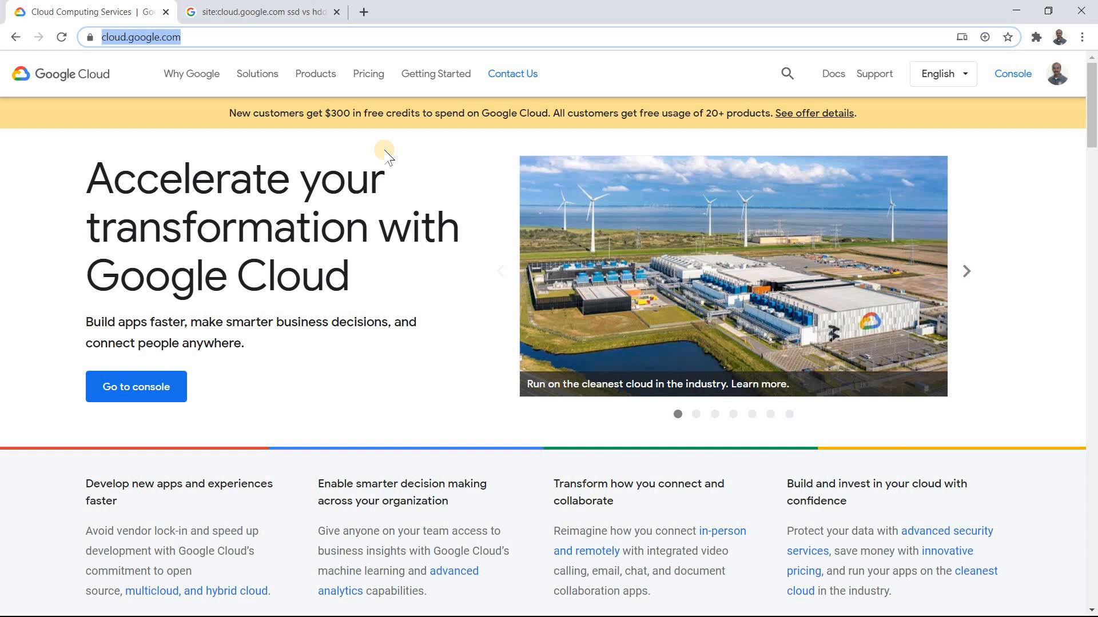
mouse_move(539, 106)
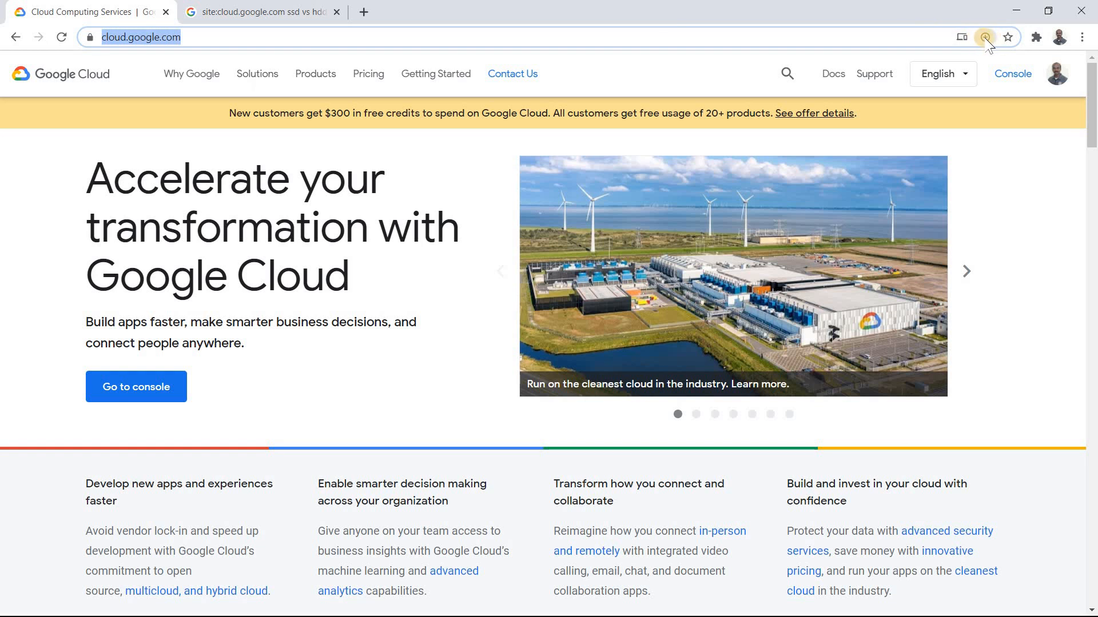
mouse_move(985, 37)
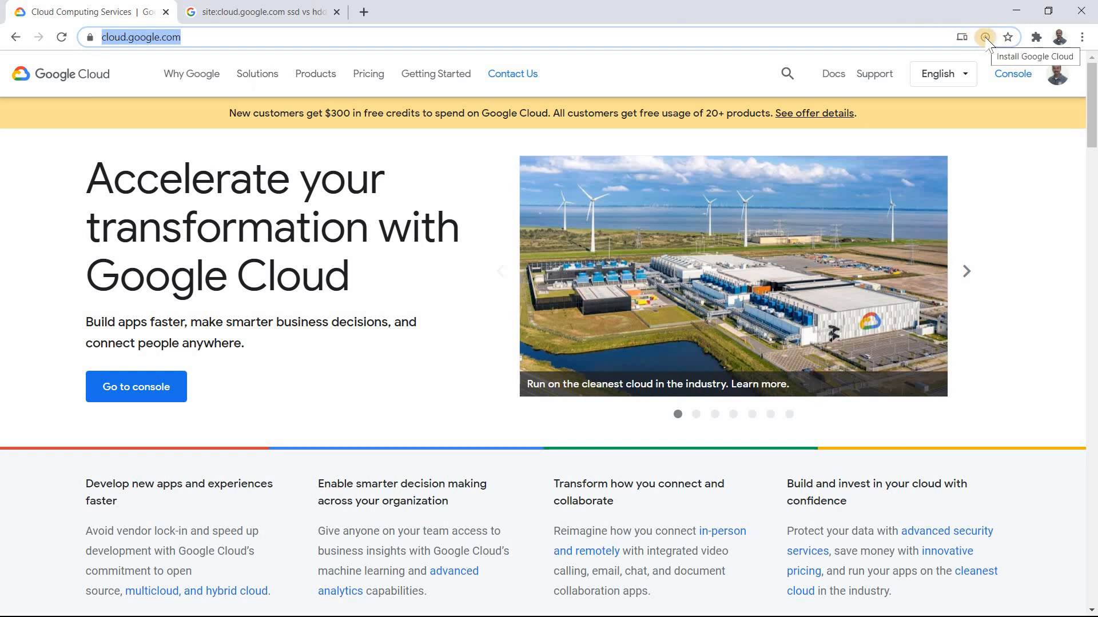
Accept Chrome's 'Install app?' offer for the Google Cloud site
click(985, 37)
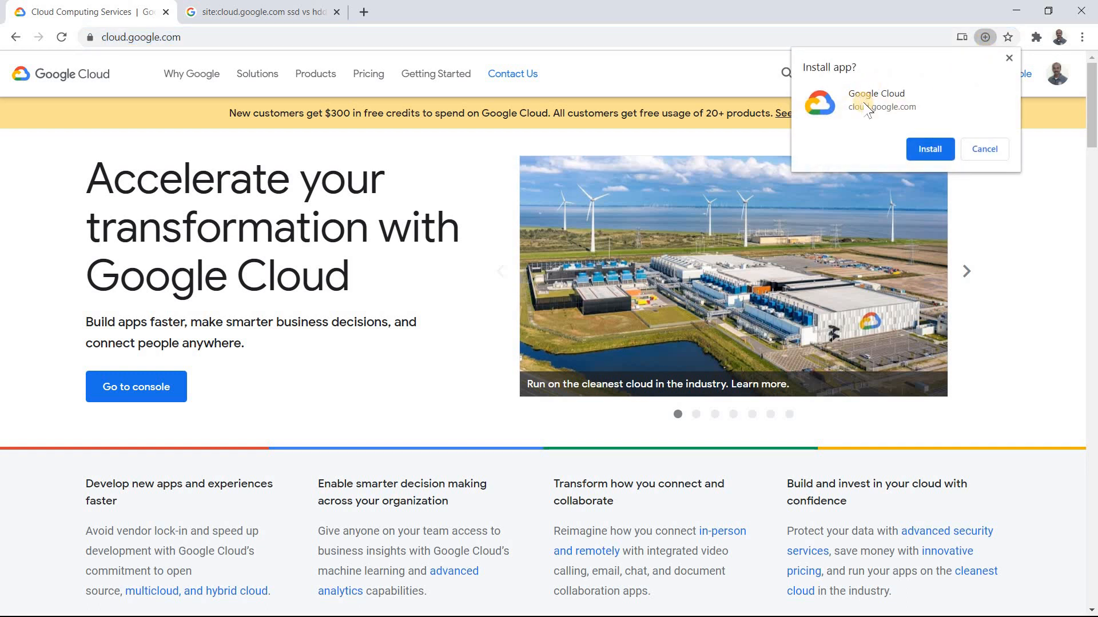
mouse_move(884, 125)
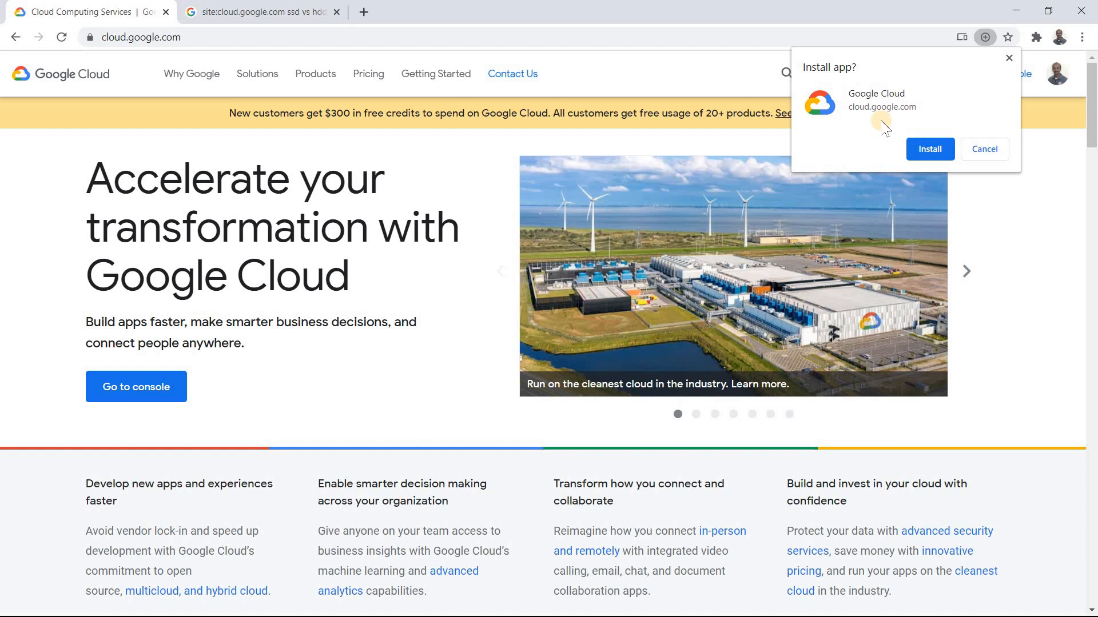
mouse_move(253, 55)
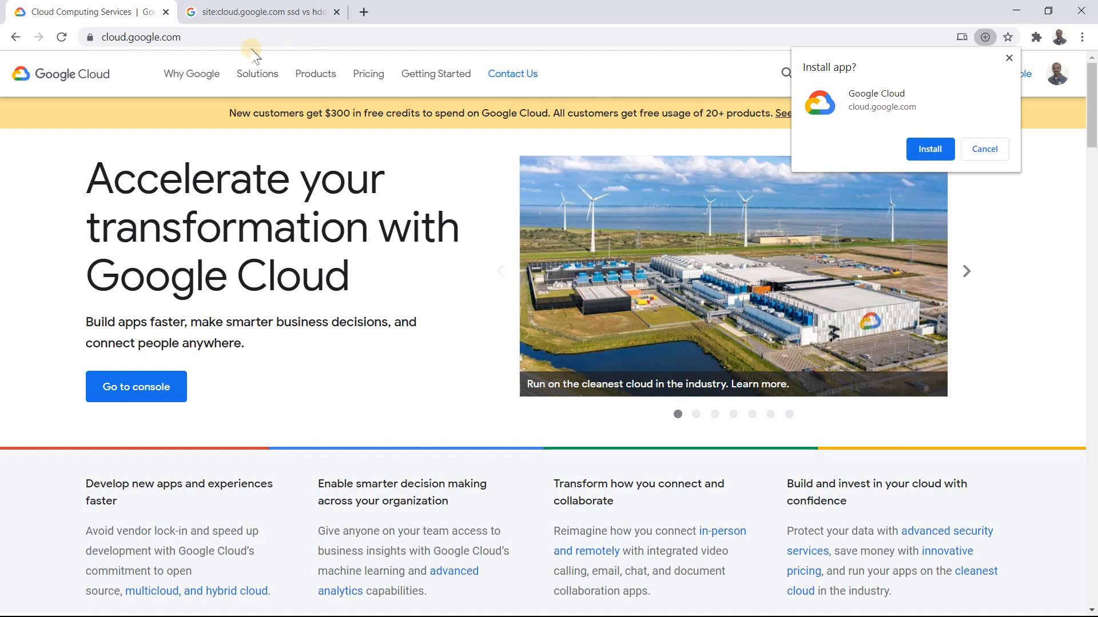
click(259, 12)
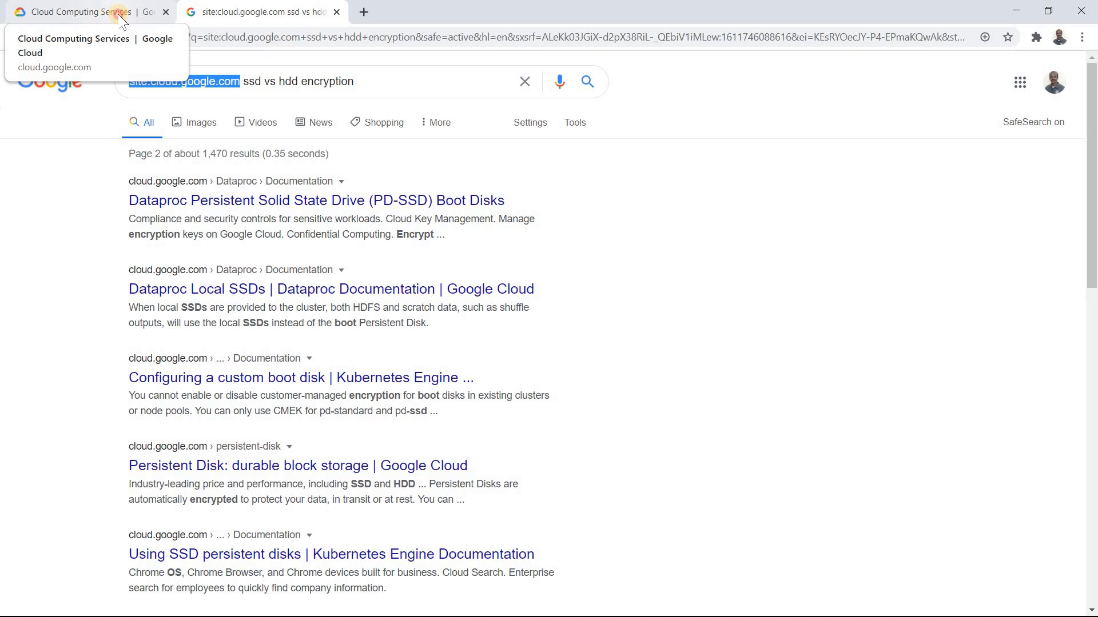
Bring up the installed Google Cloud app window and maximize it
click(84, 12)
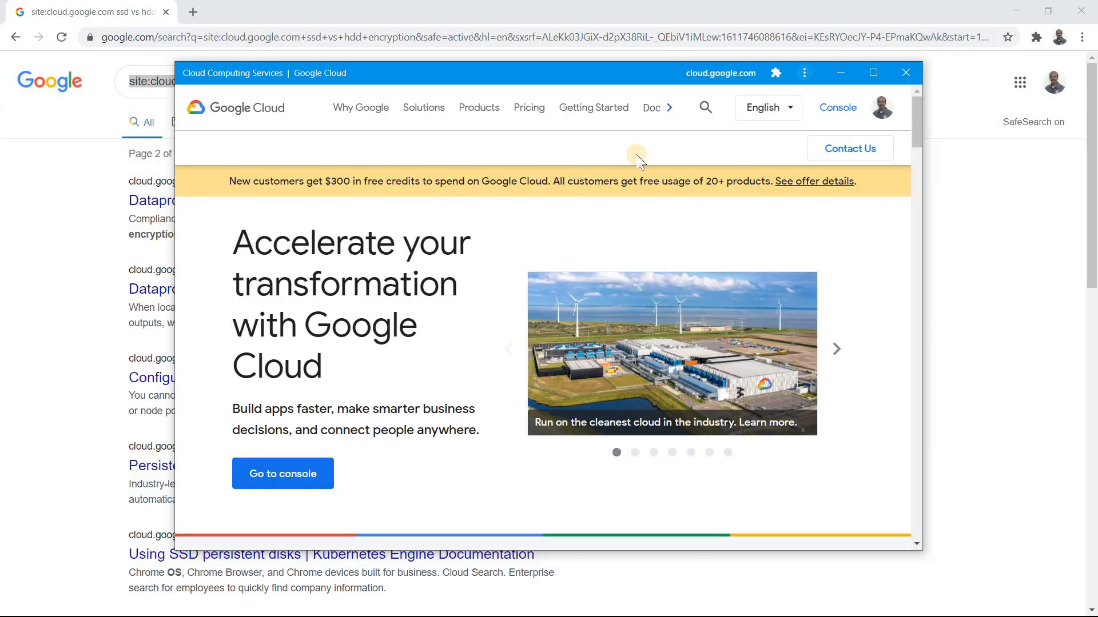
click(873, 72)
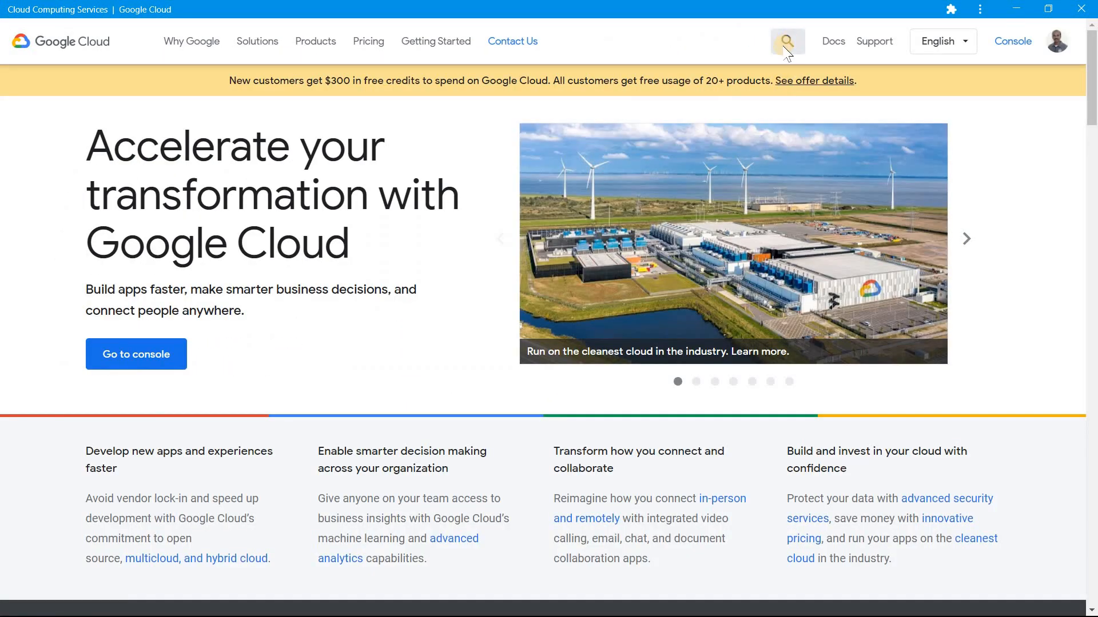
Search the Google Cloud documentation for 'ssd hdd'
click(785, 41)
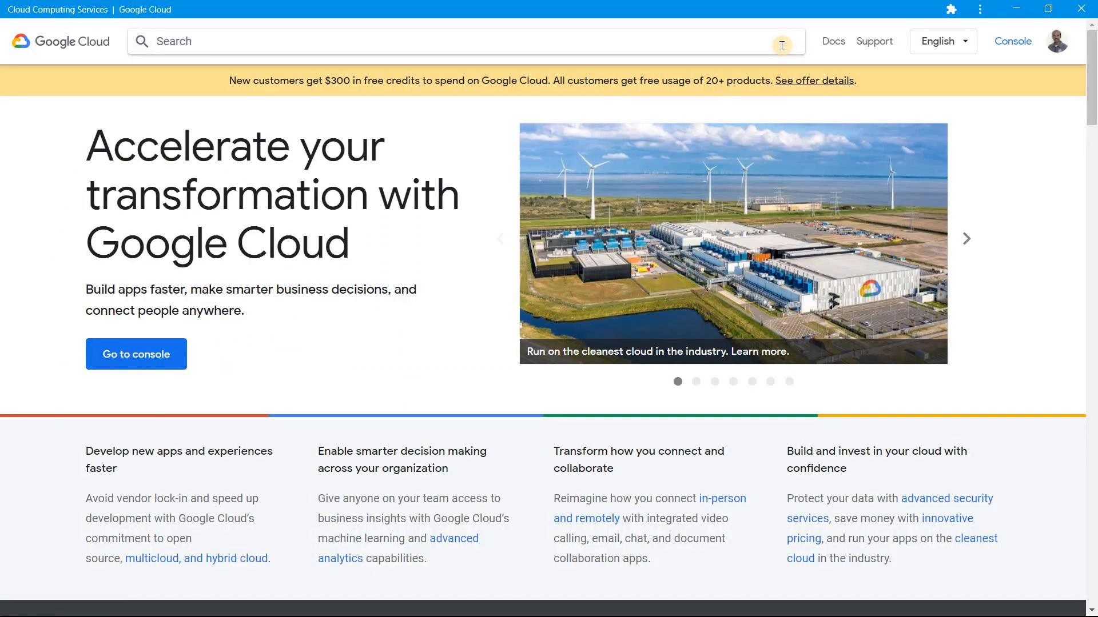
text(ssd hdd)
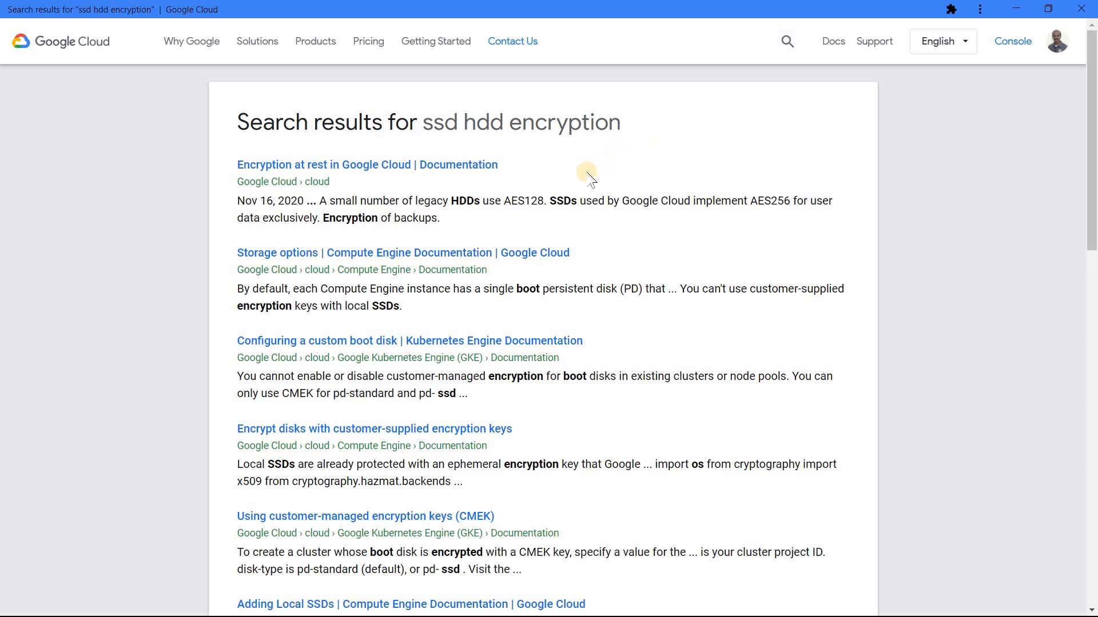
mouse_move(400, 169)
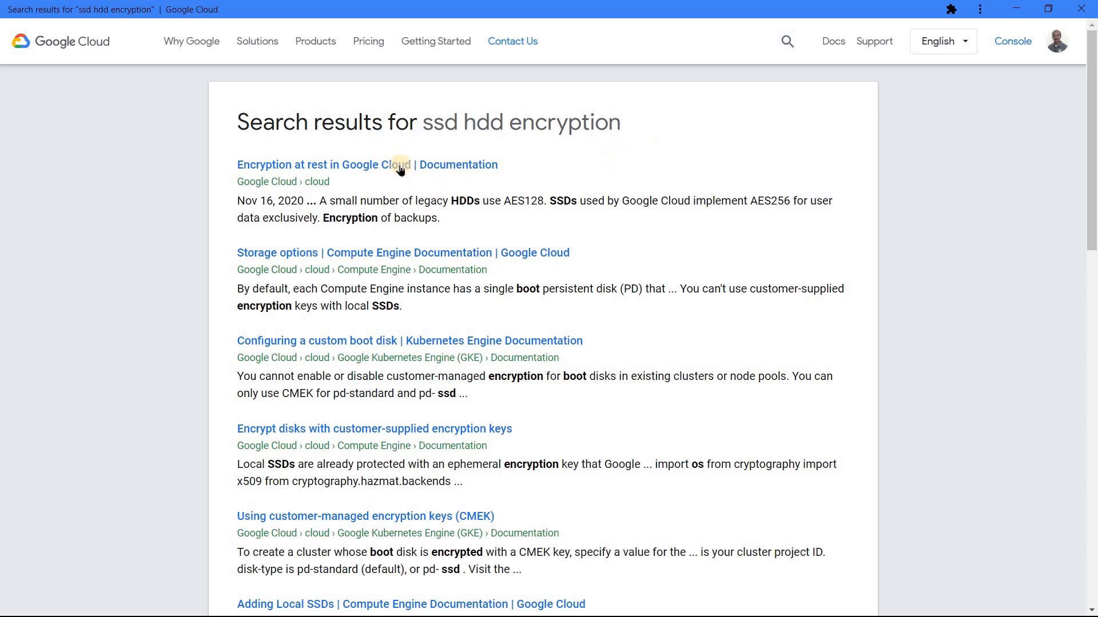
mouse_move(398, 171)
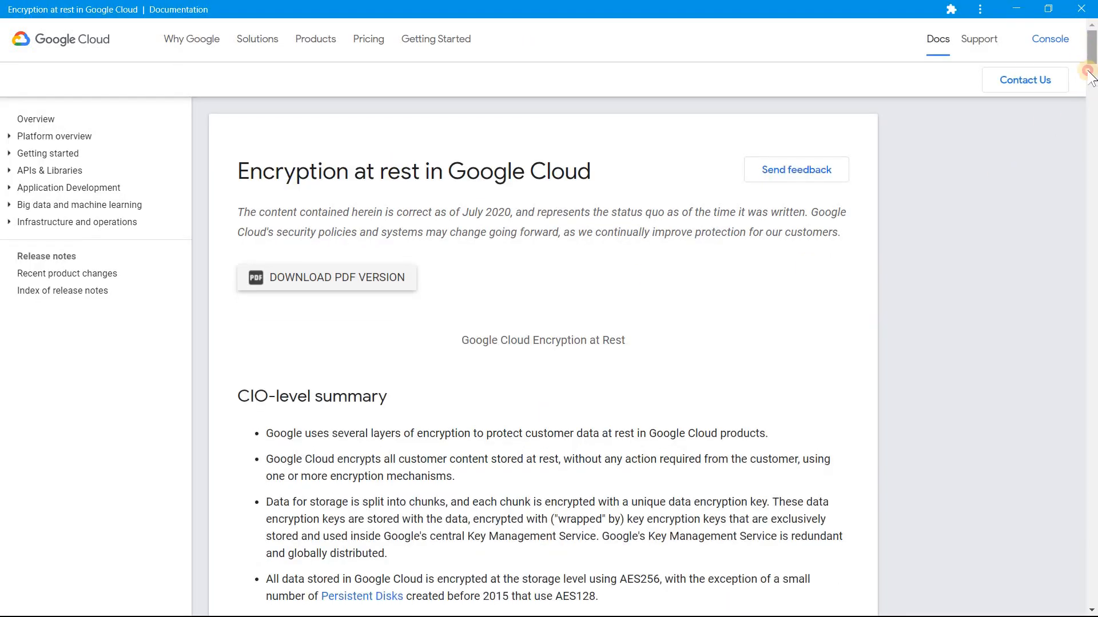
scroll(down, 3)
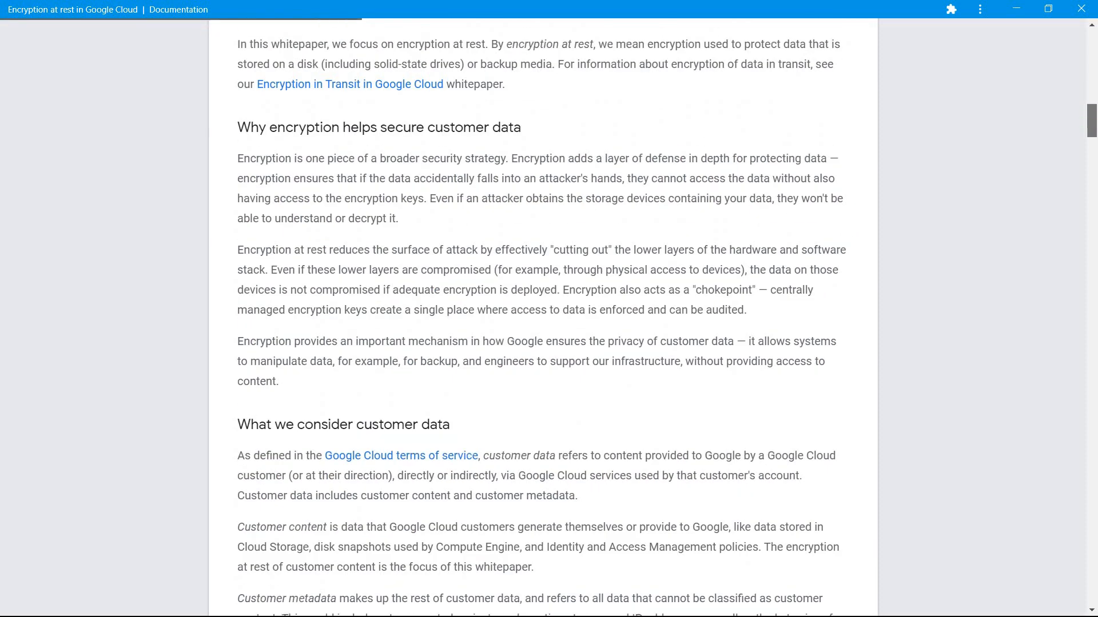
scroll(down, 3)
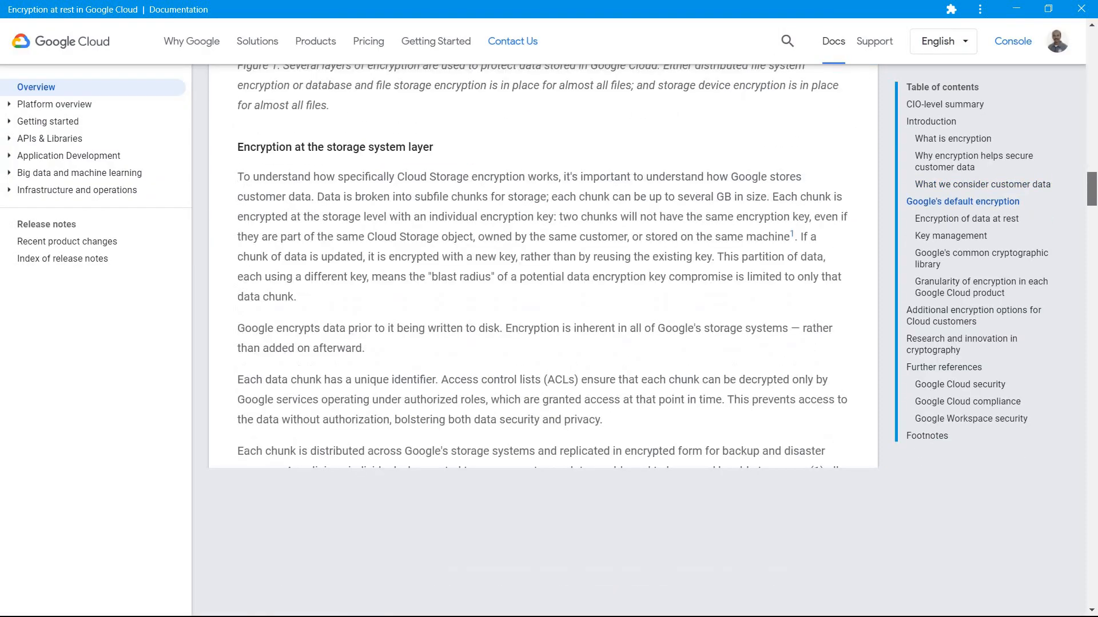
scroll(down, 3)
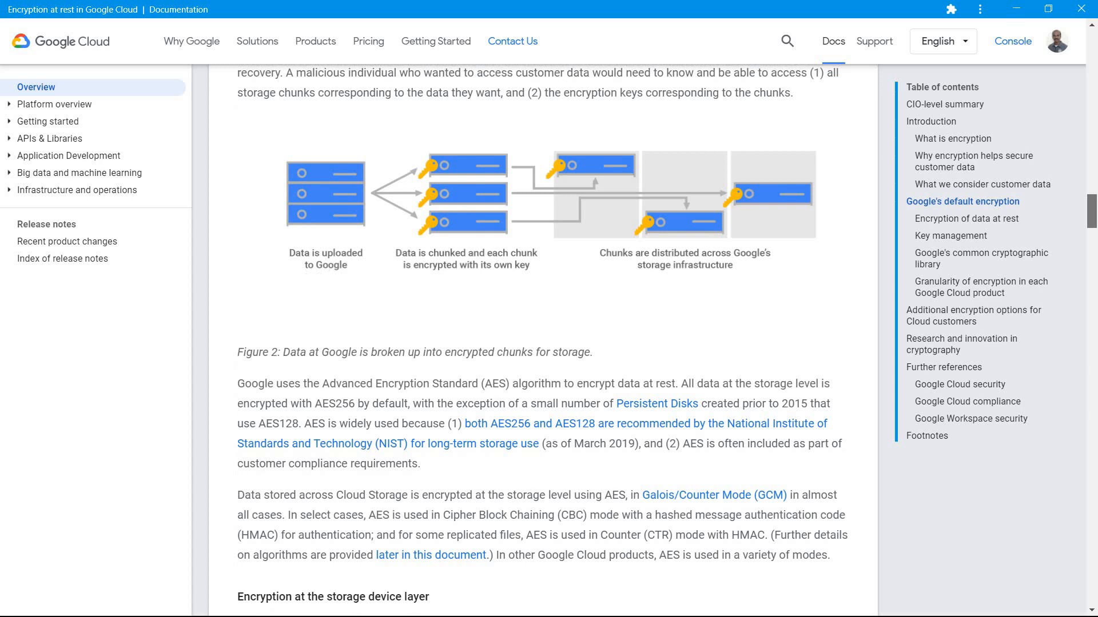
scroll(down, 3)
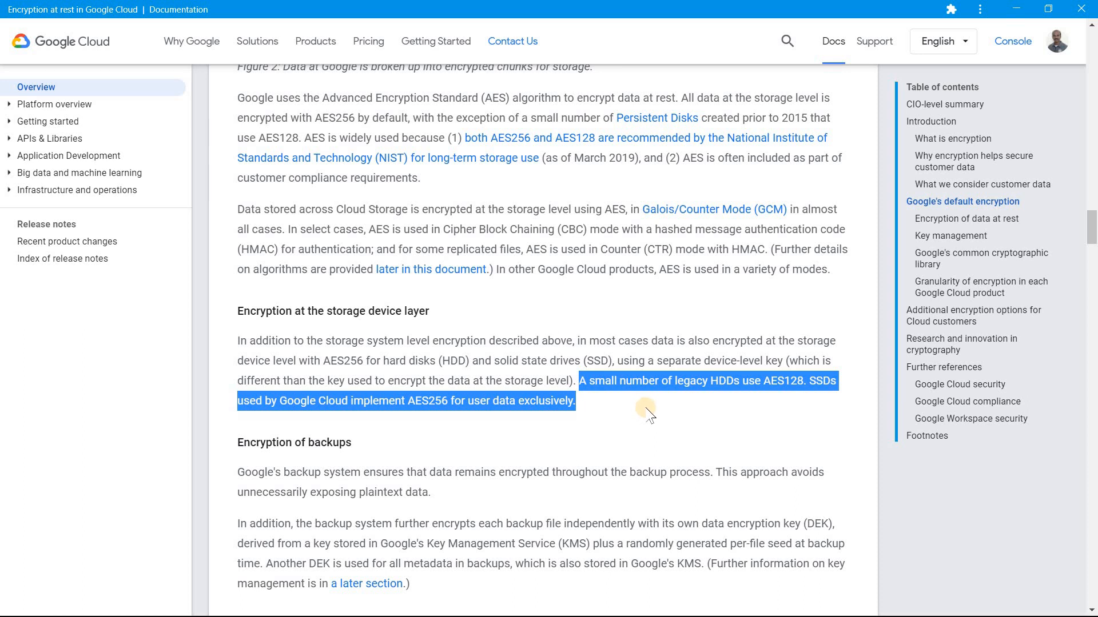
mouse_move(687, 422)
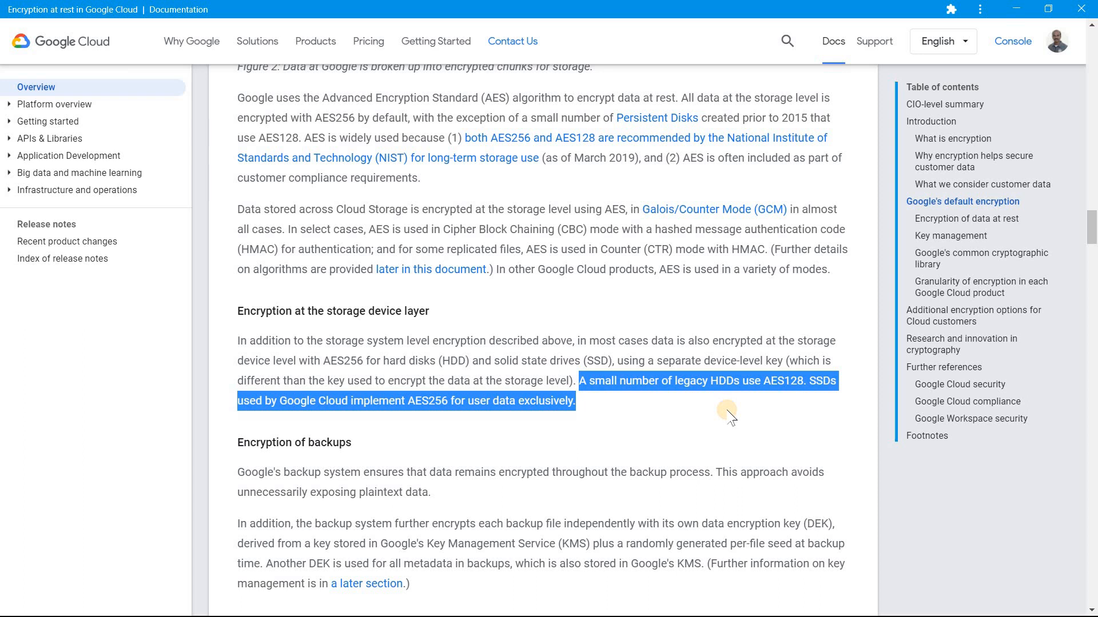
click(764, 392)
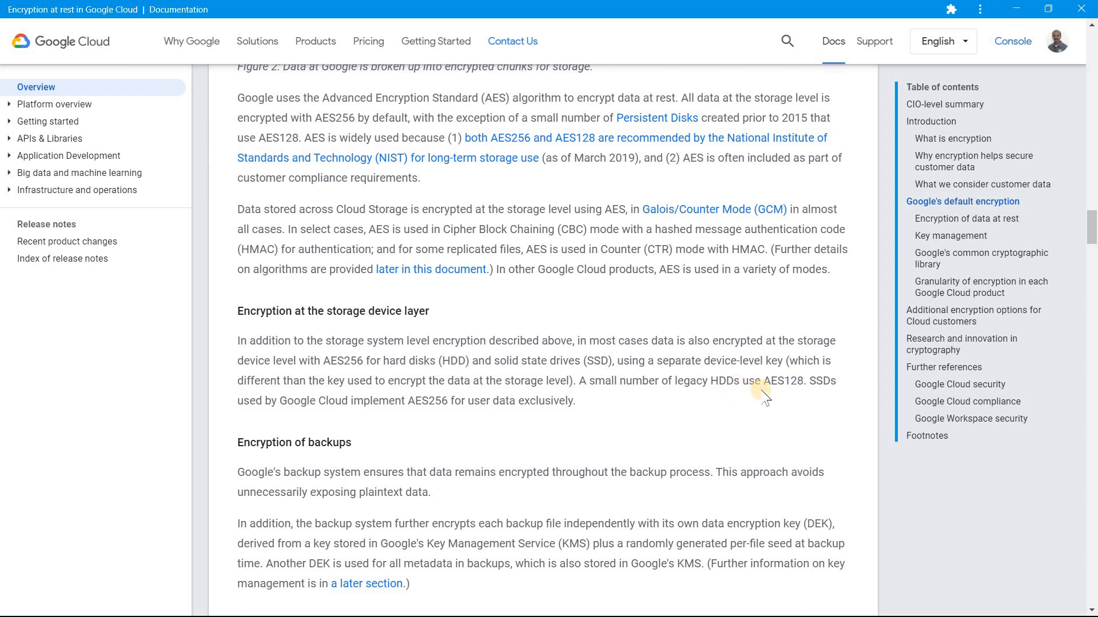
mouse_move(809, 383)
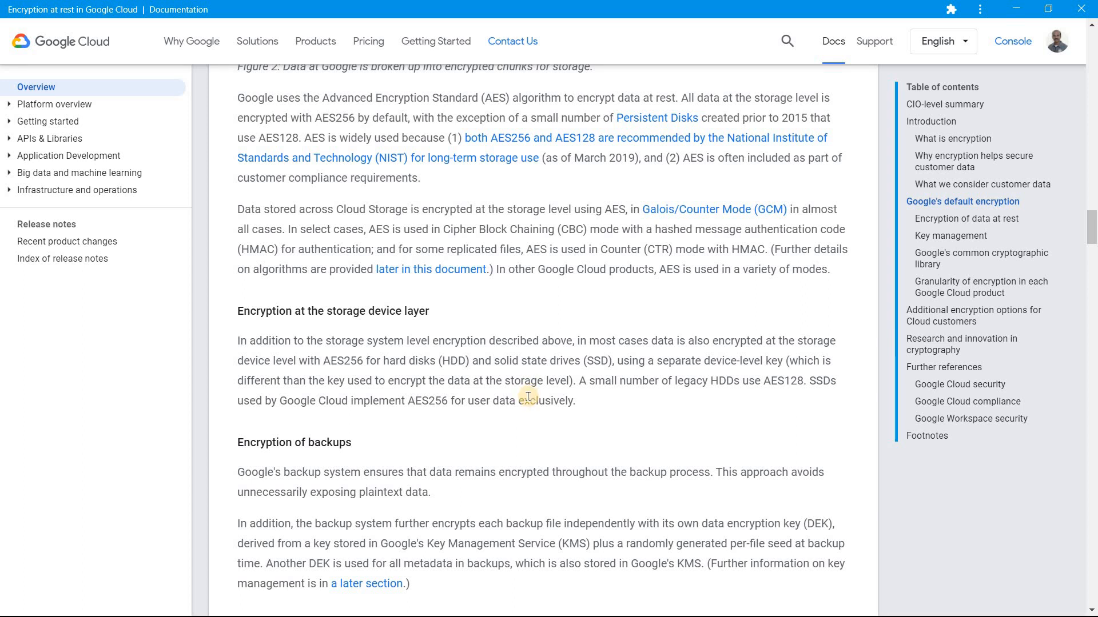
mouse_move(543, 399)
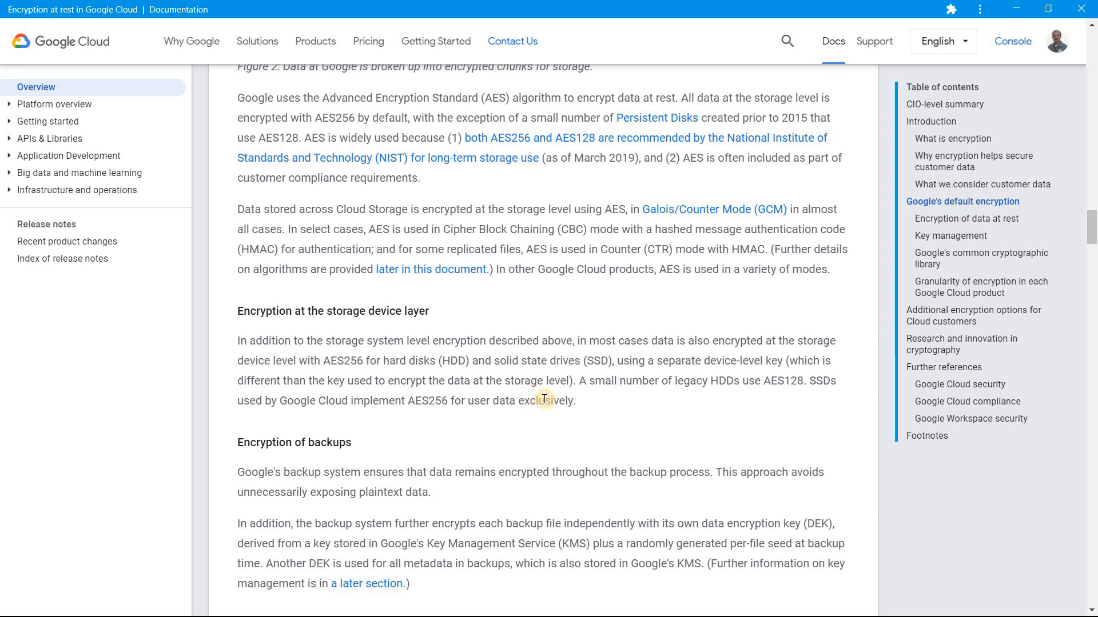
mouse_move(629, 358)
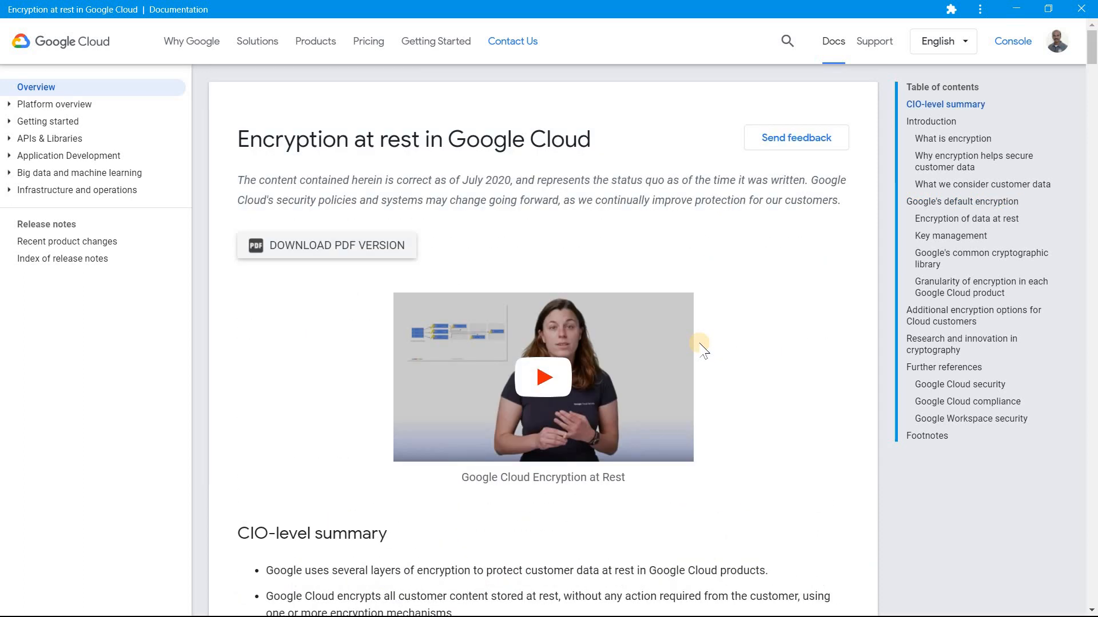
mouse_move(74, 41)
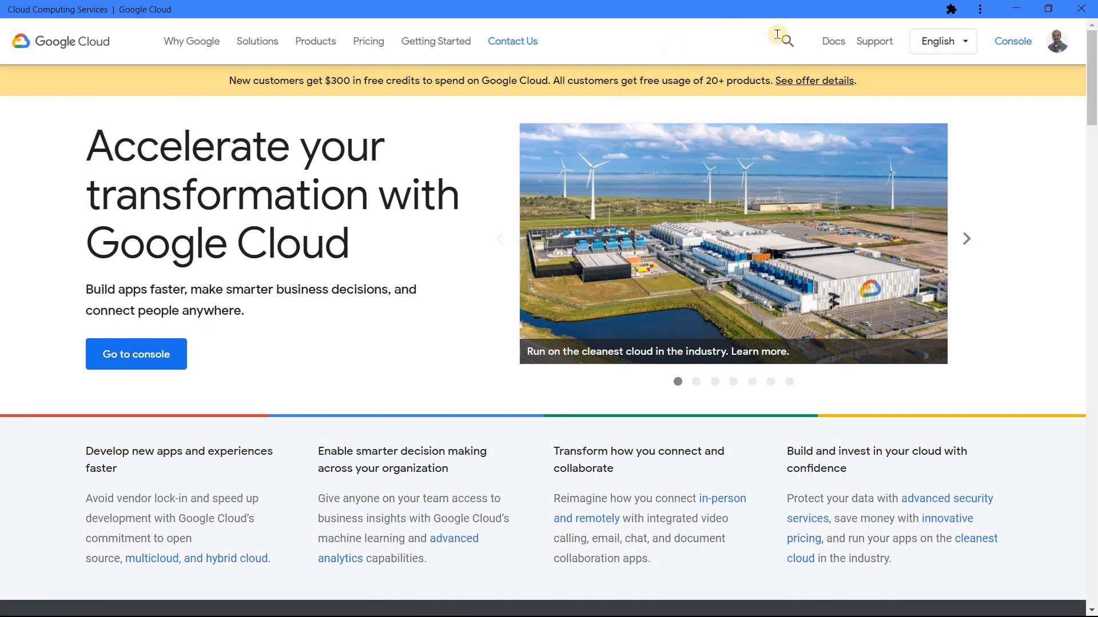
Run a Google Cloud documentation search for 'hdd'
click(783, 40)
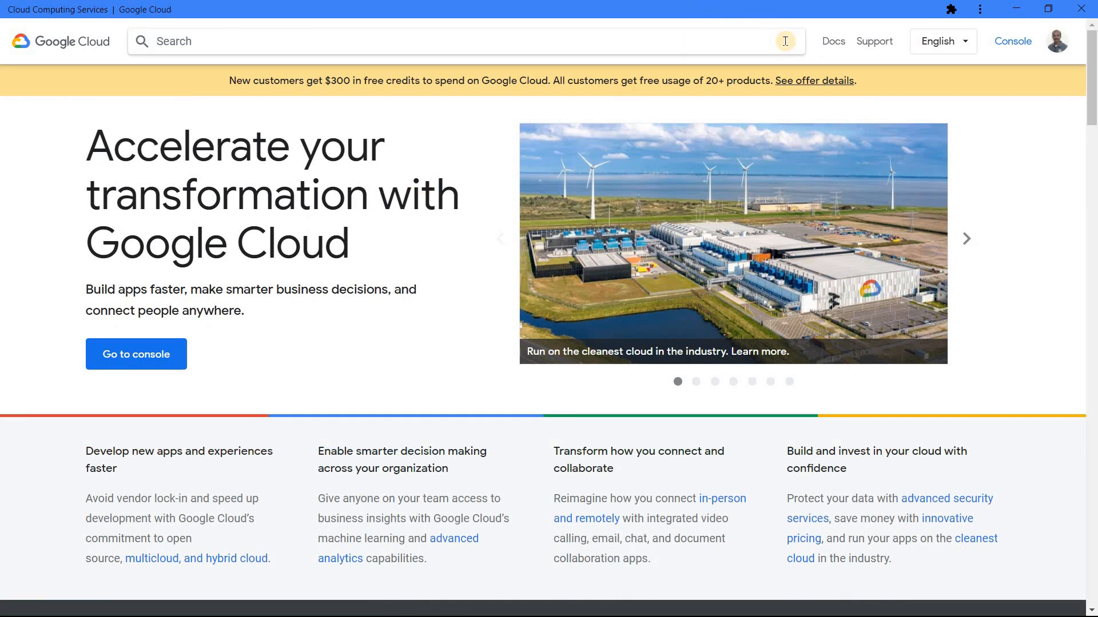
text(h)
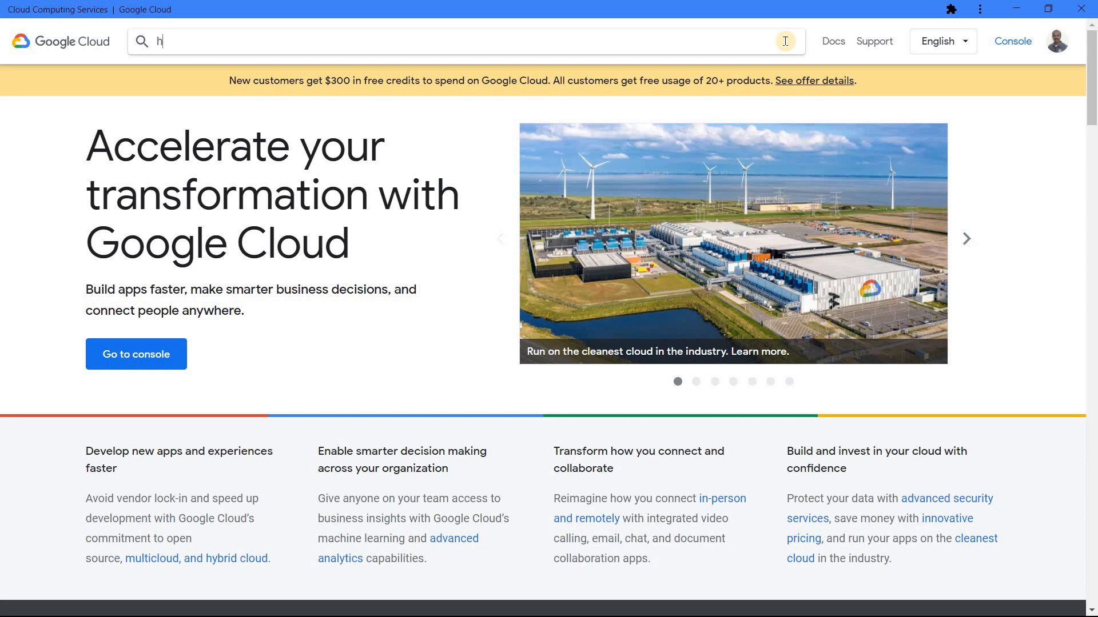
text(dd)
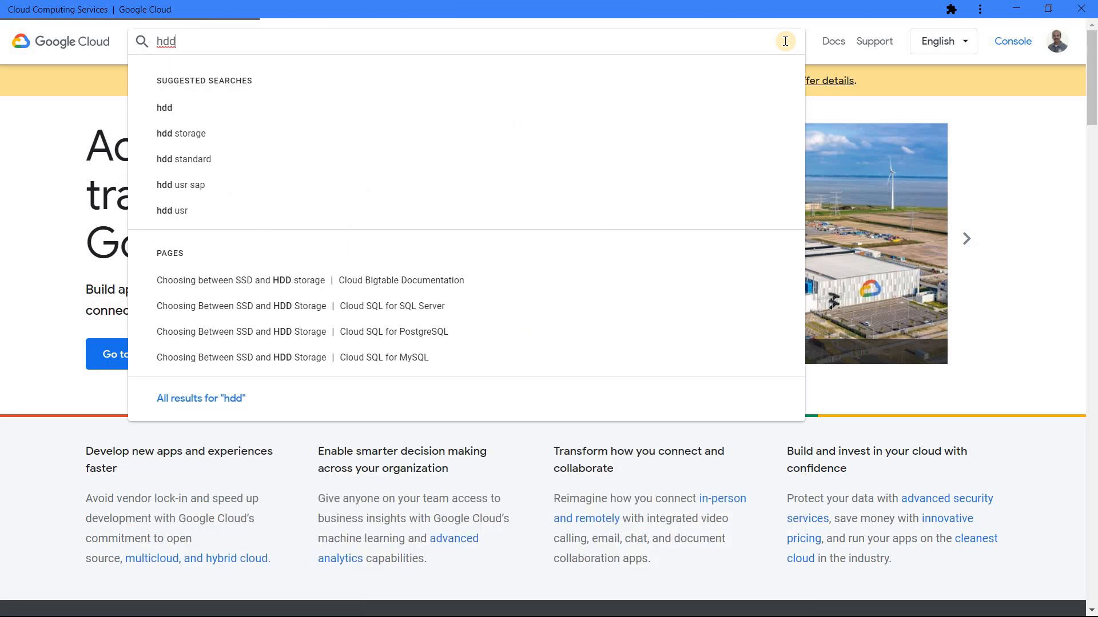
key(Enter)
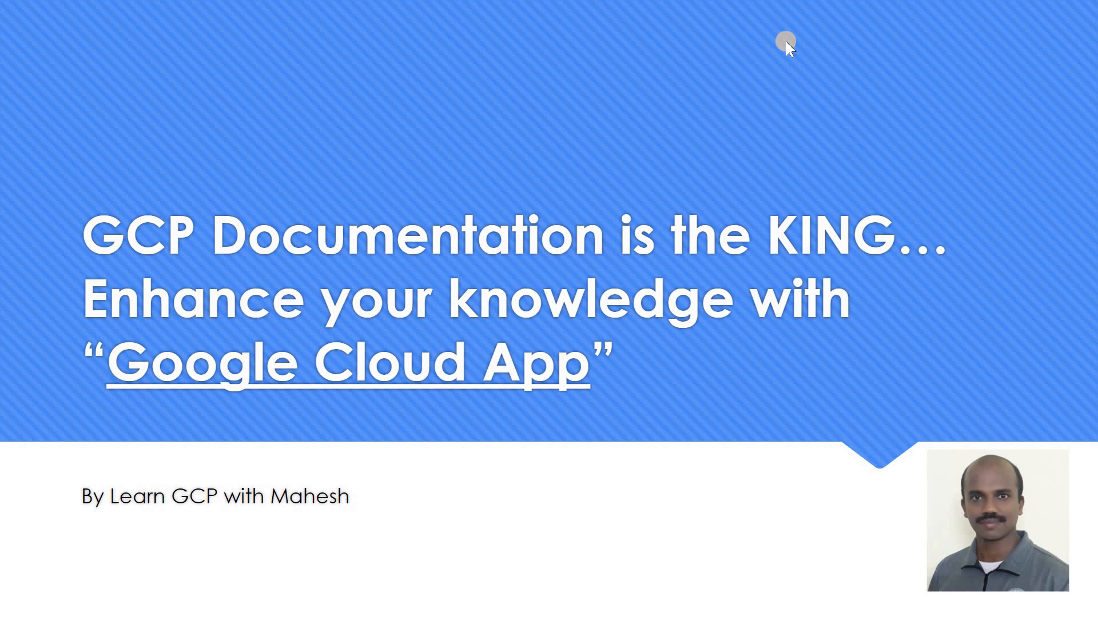
mouse_move(748, 109)
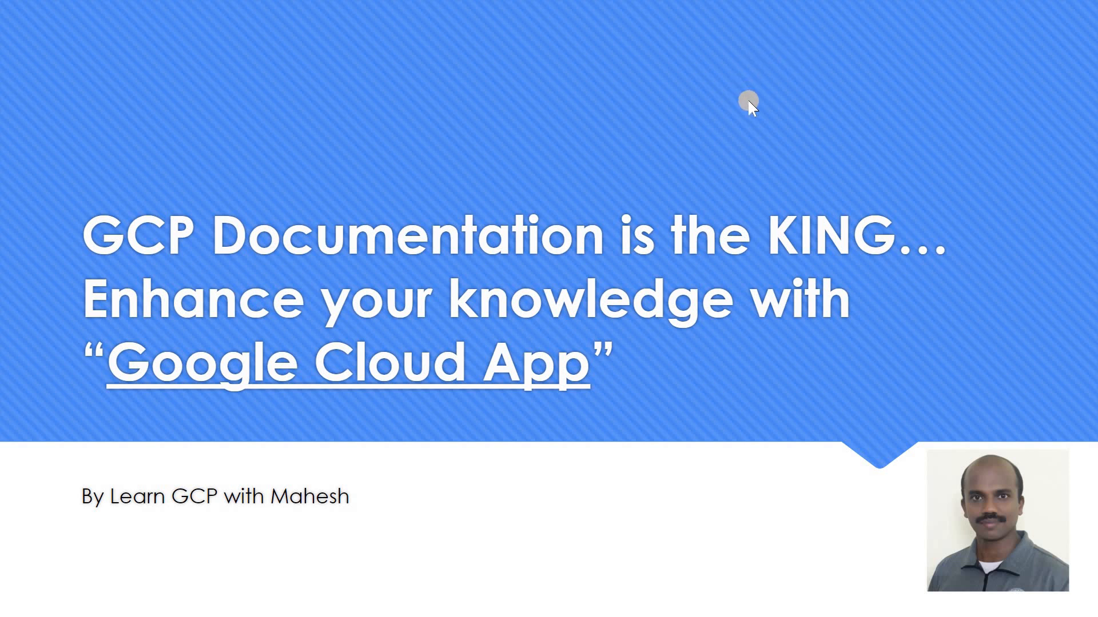
mouse_move(294, 476)
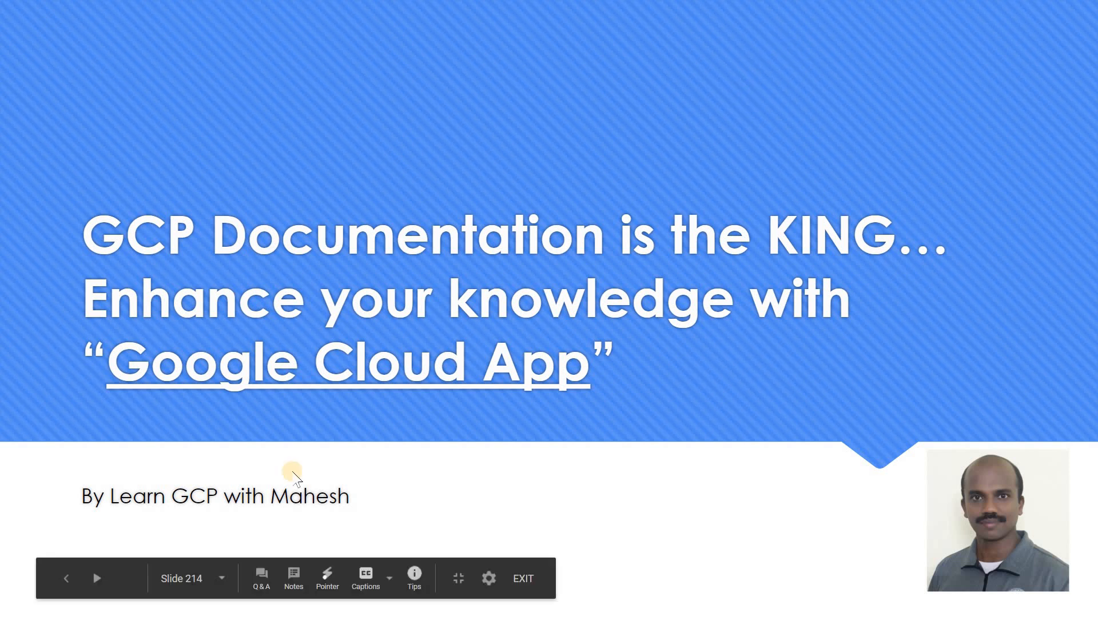